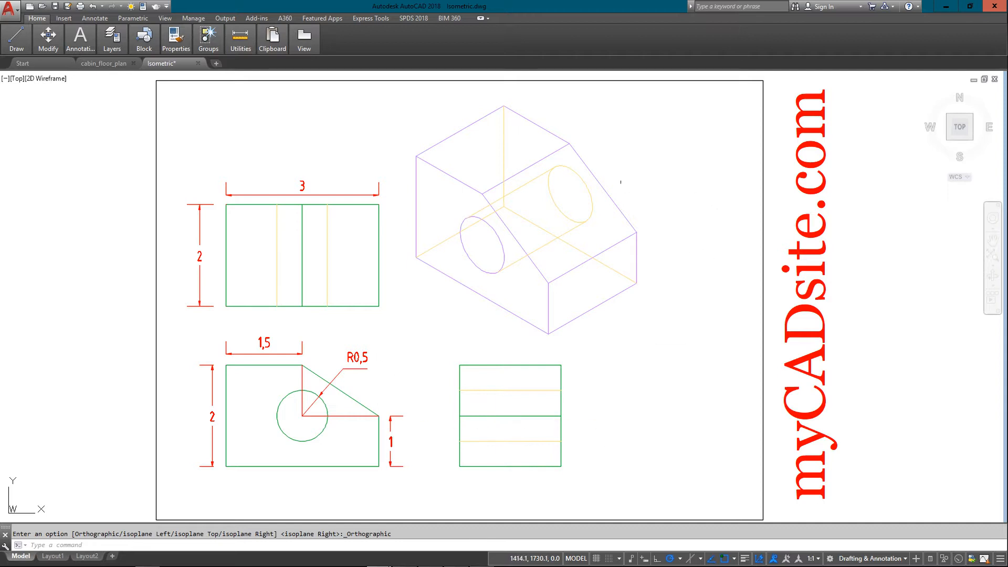
mouse_move(326, 409)
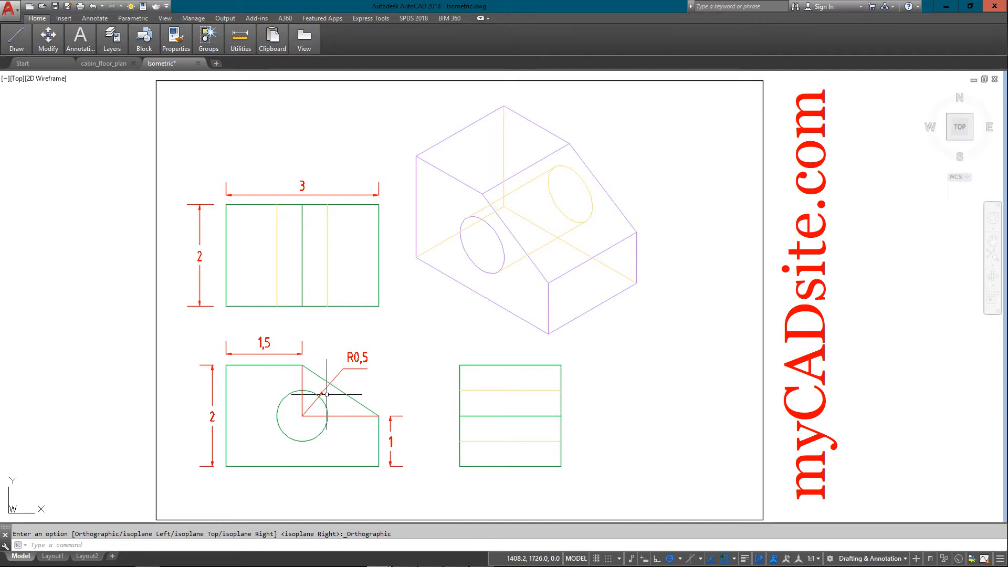
mouse_move(392, 400)
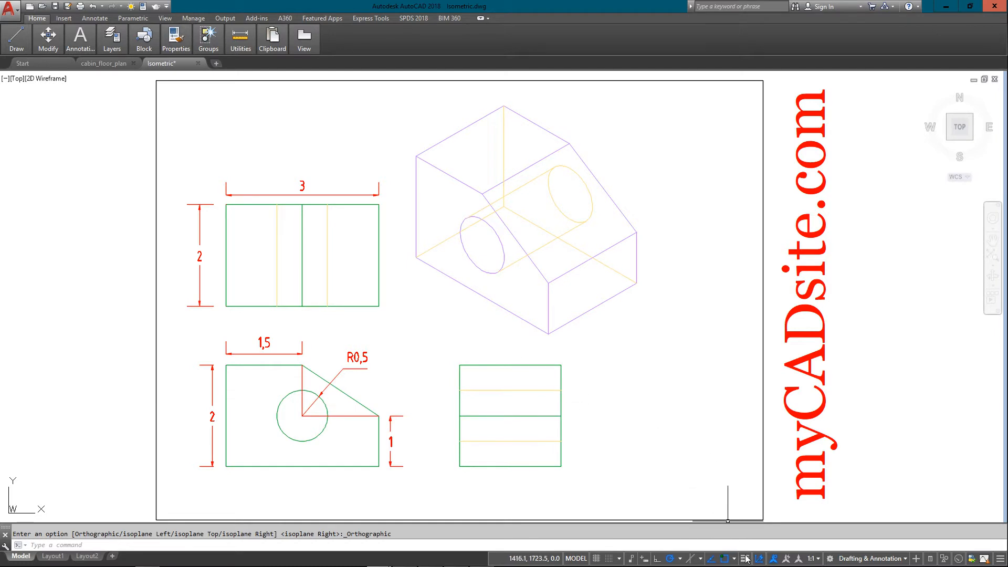
mouse_move(747, 558)
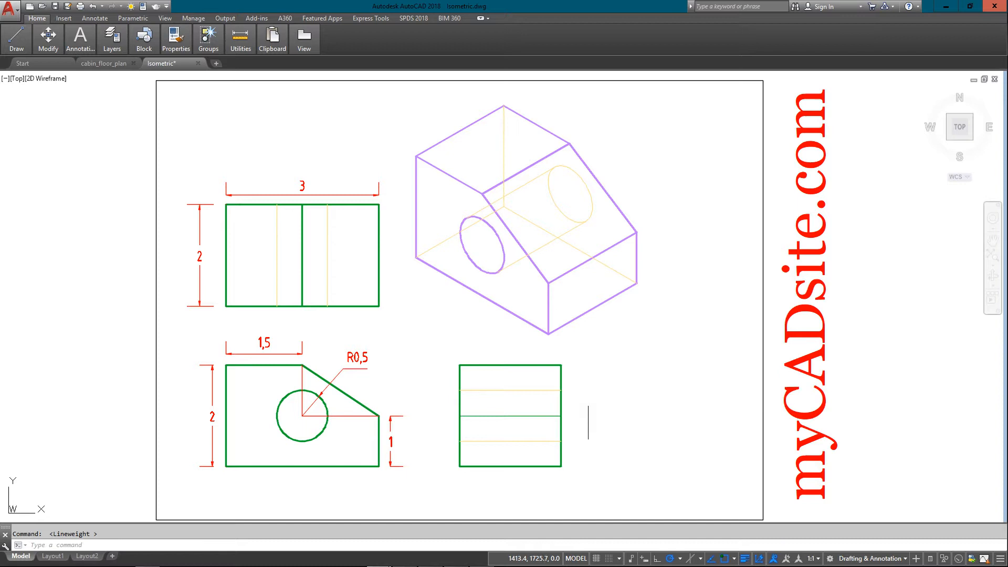
mouse_move(239, 377)
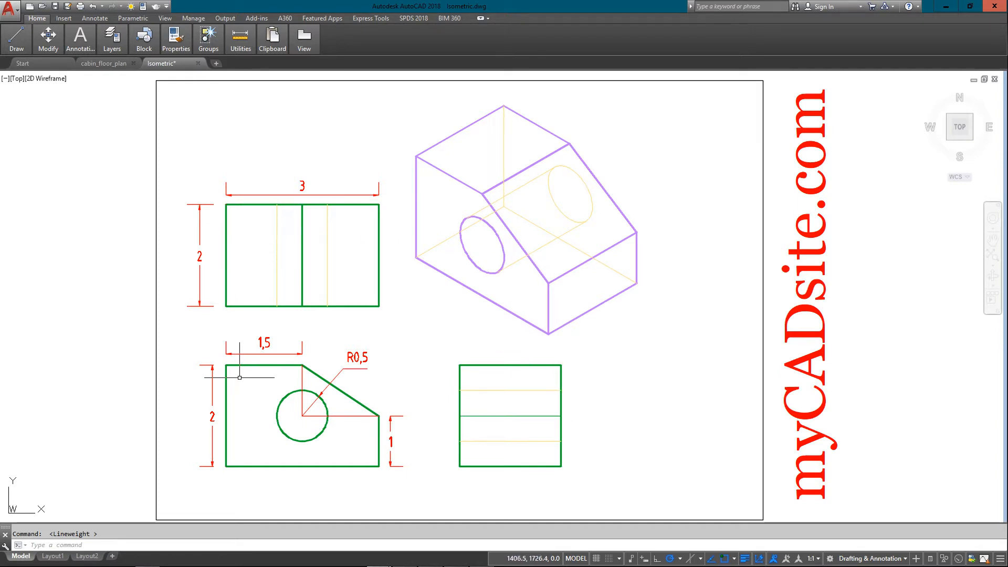
mouse_move(345, 398)
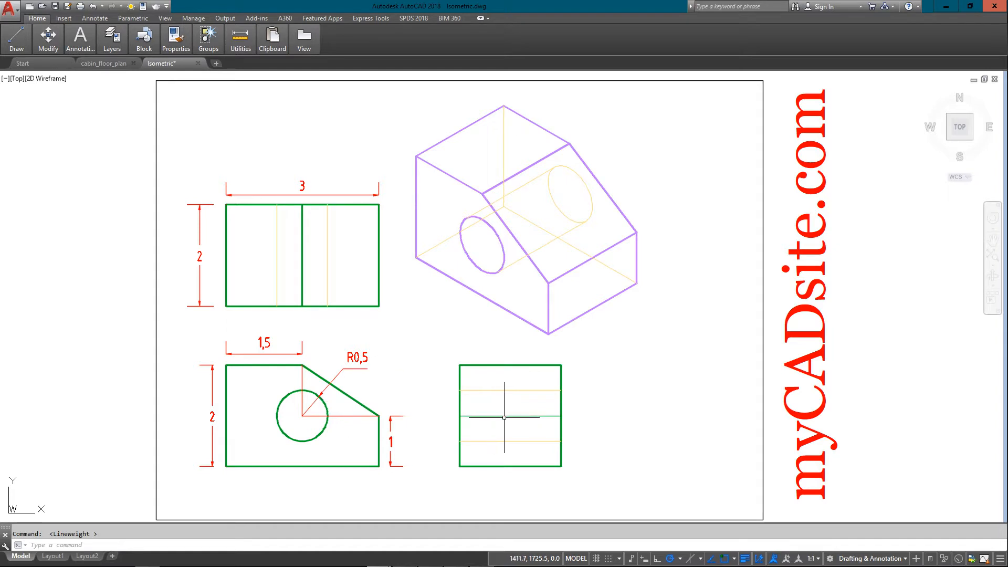
Step: Select the middle horizontal line of the right view, then cancel the selection
left_click(509, 416)
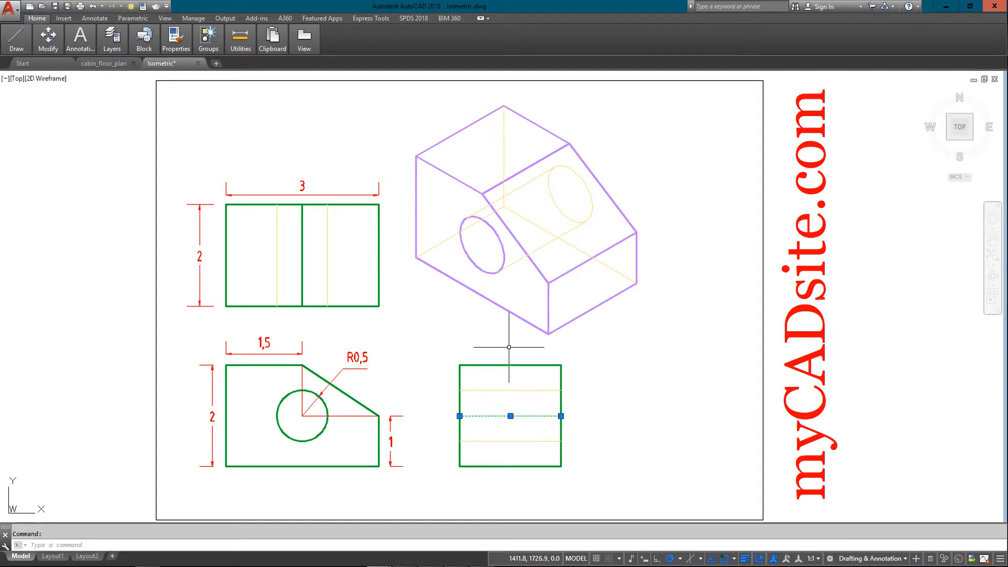
key("Escape")
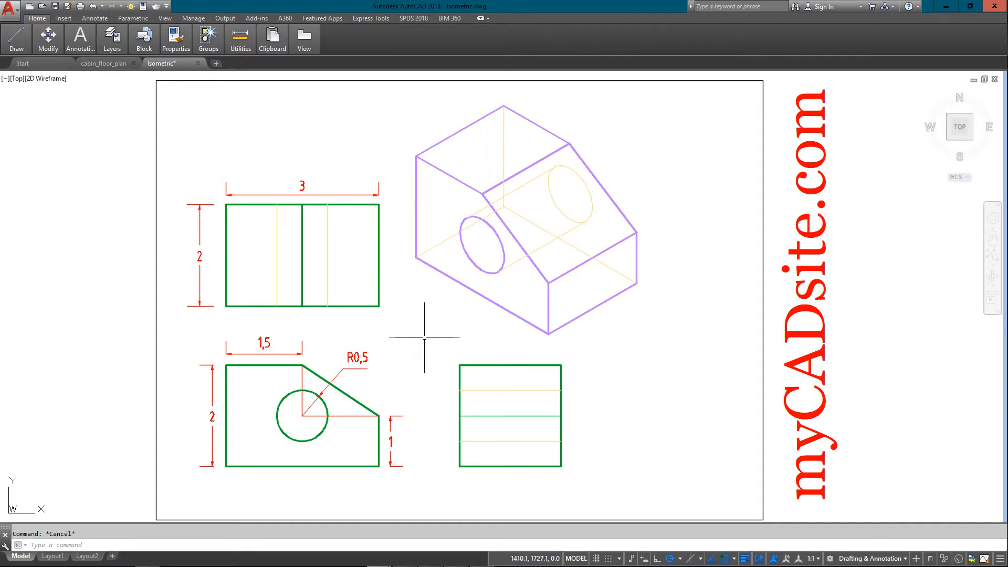
mouse_move(531, 420)
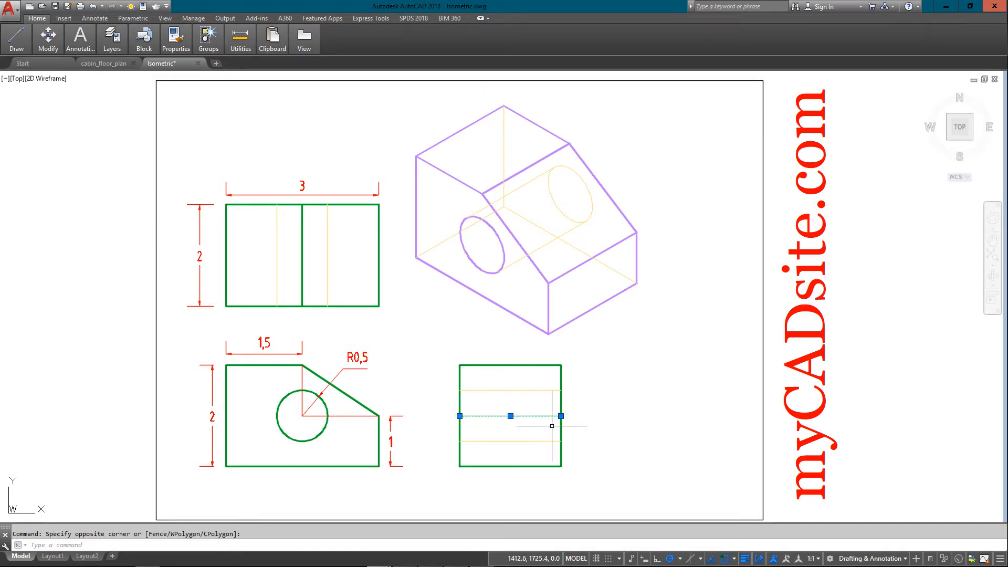
key("Escape")
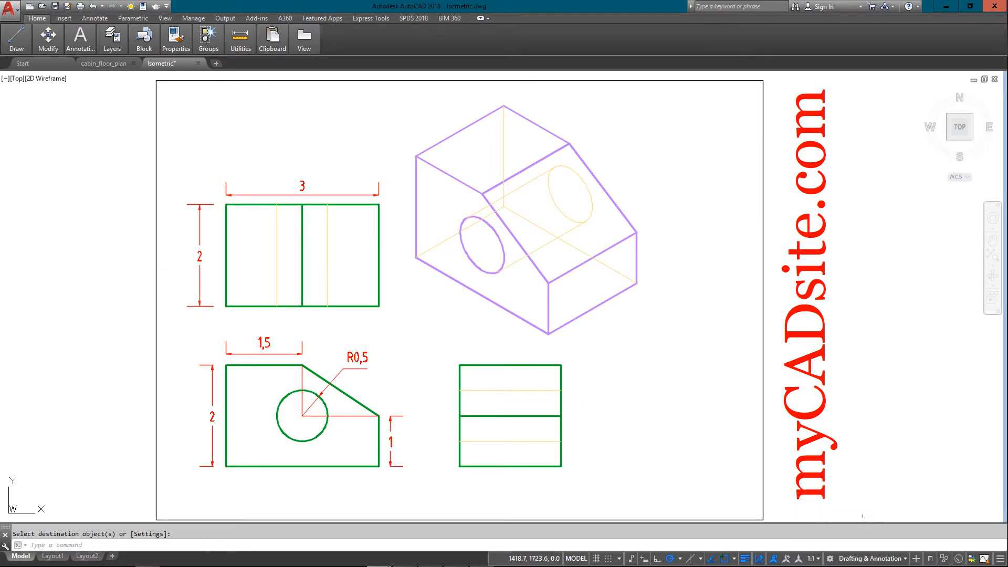
mouse_move(746, 558)
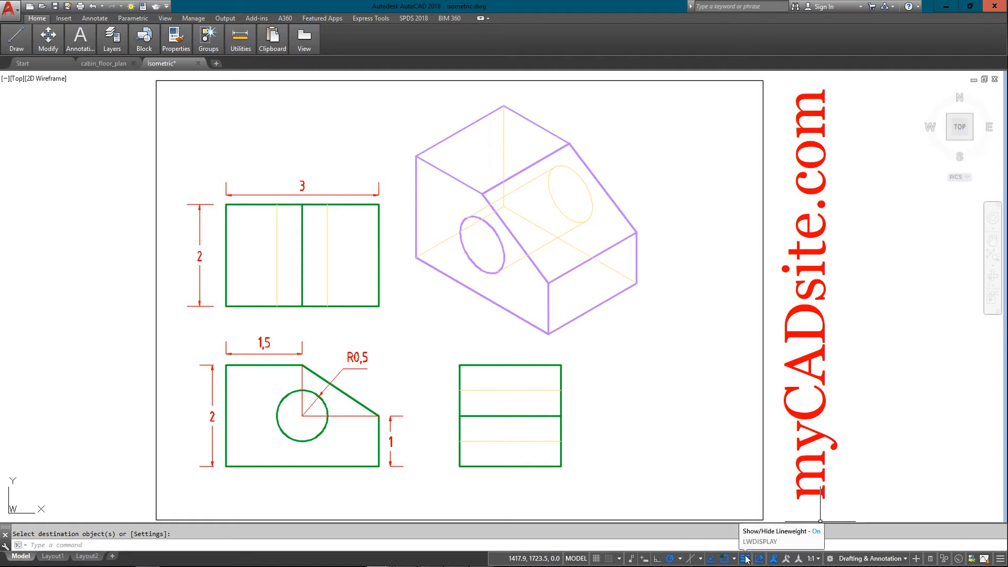
Step: Give the middle right-view line a 0.30 mm lineweight and hide lineweight display
left_click(745, 558)
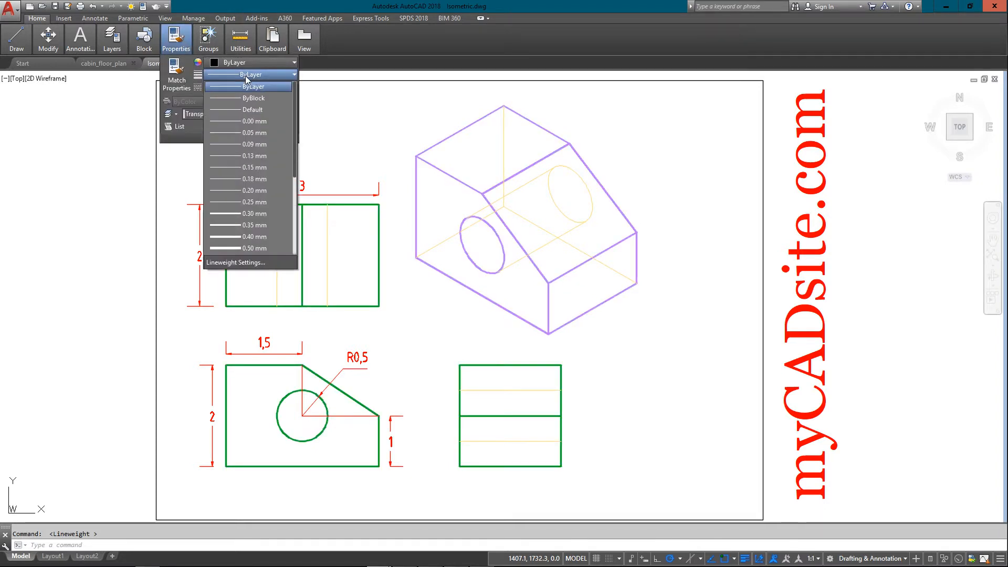
mouse_move(264, 213)
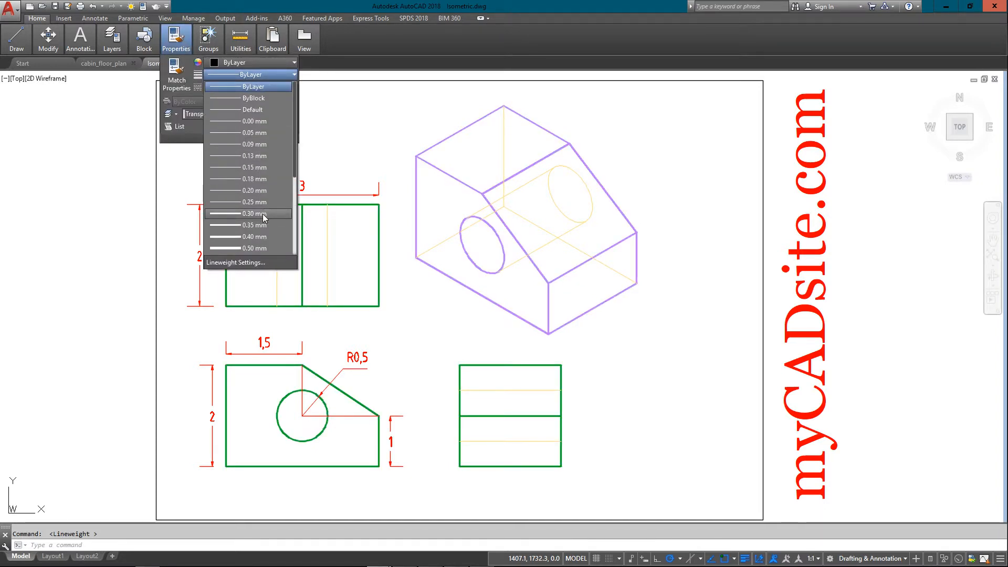
left_click(248, 214)
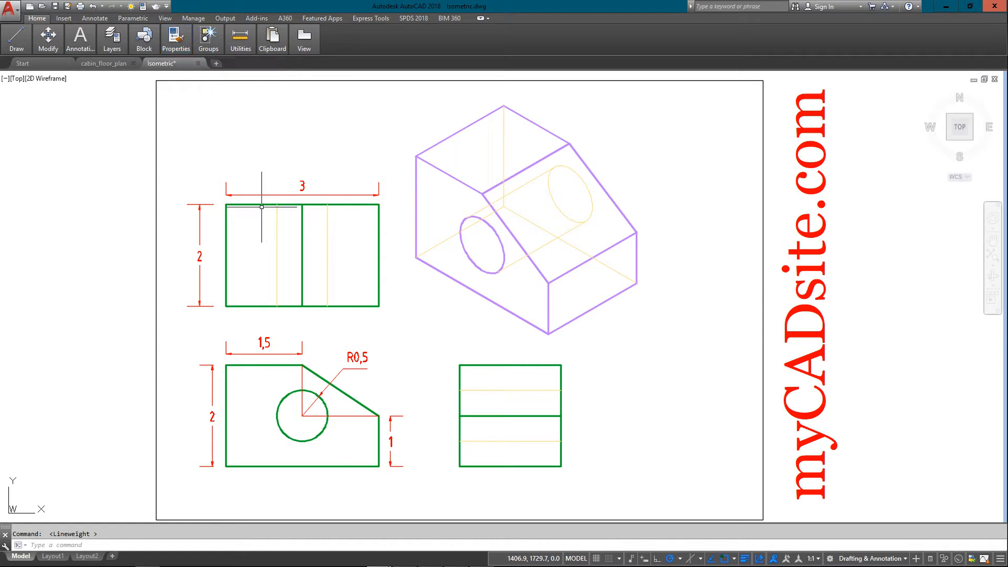
mouse_move(499, 401)
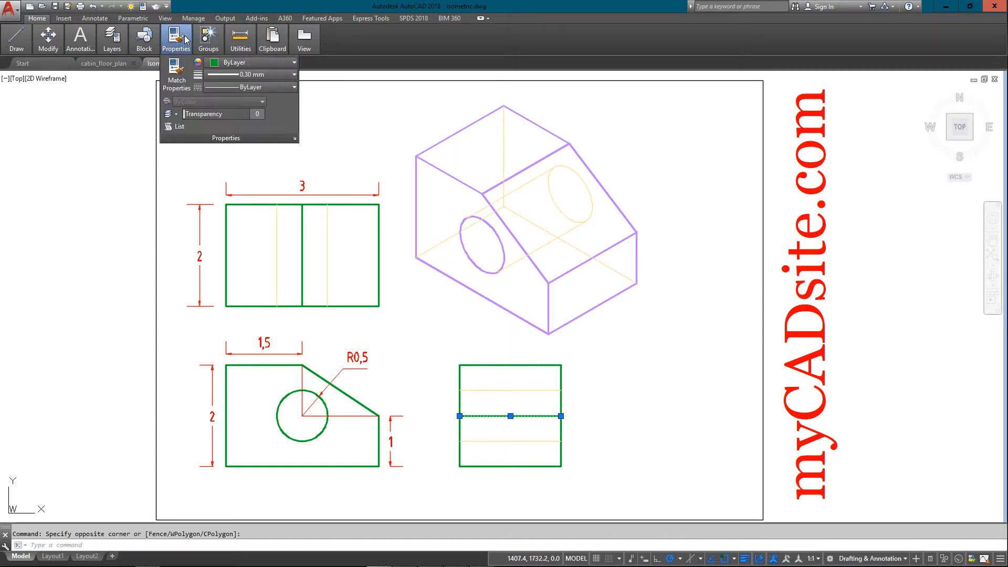
left_click(292, 74)
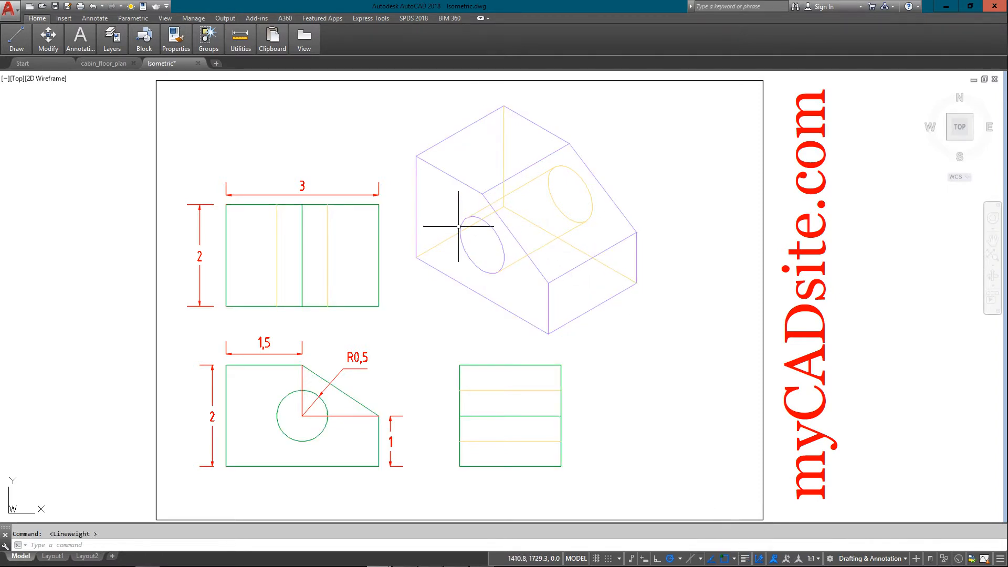
mouse_move(451, 208)
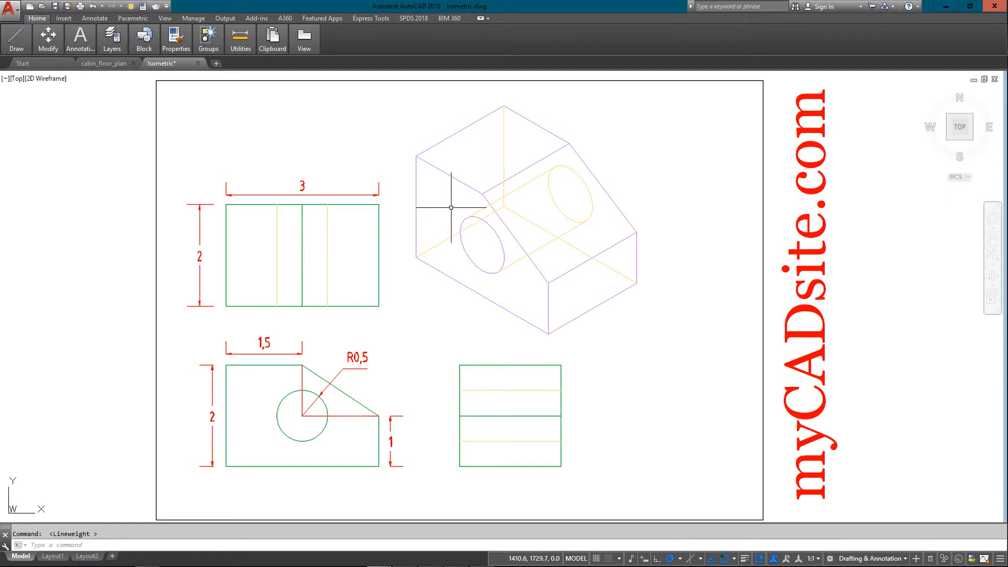
mouse_move(716, 522)
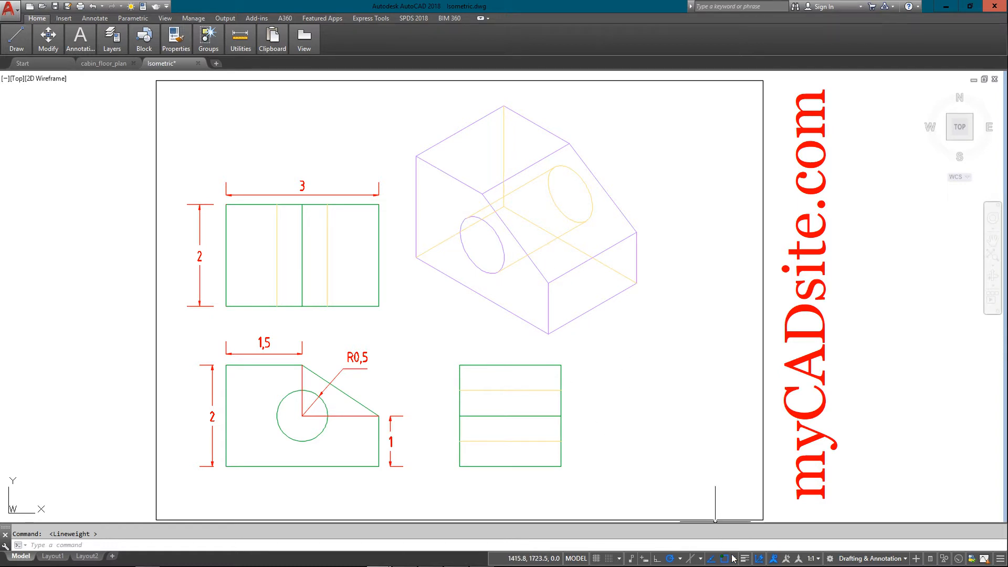
Step: Turn lineweight display back on from the status bar
left_click(746, 558)
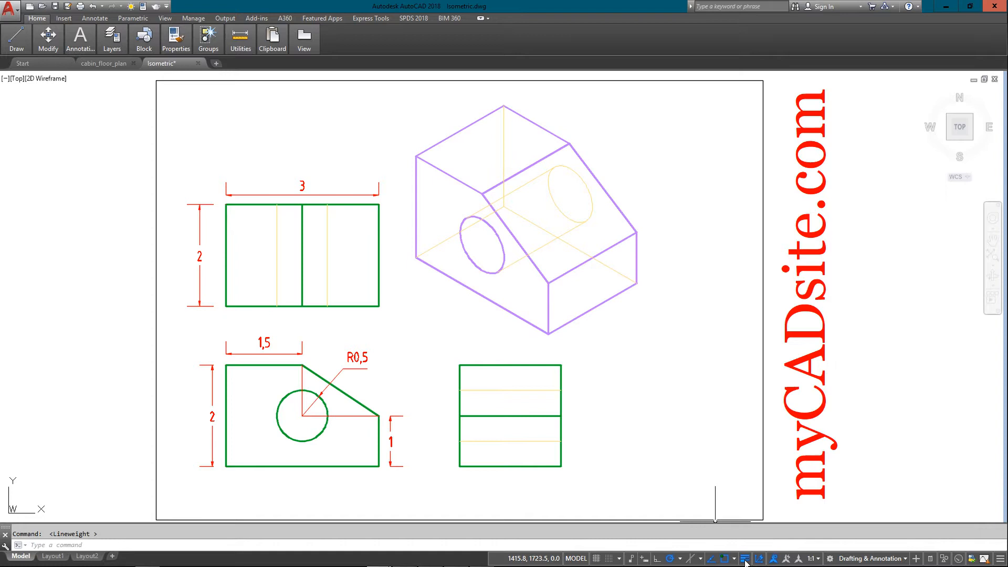
mouse_move(669, 382)
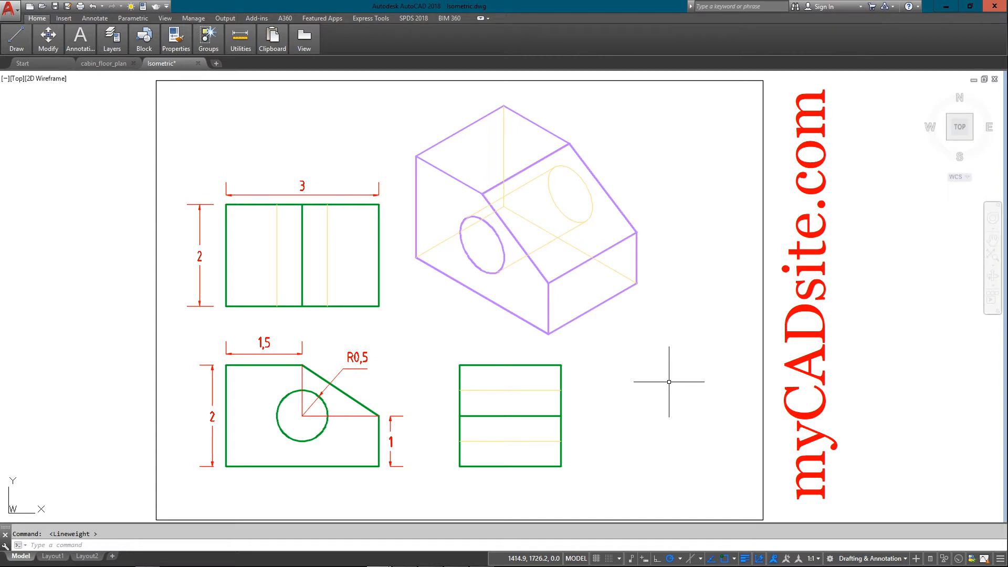
mouse_move(656, 374)
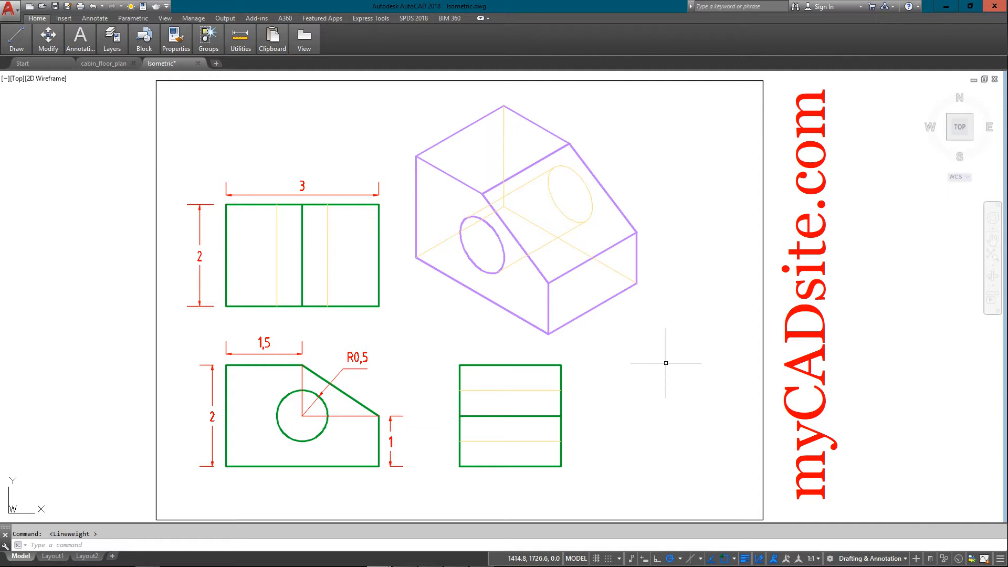
mouse_move(537, 405)
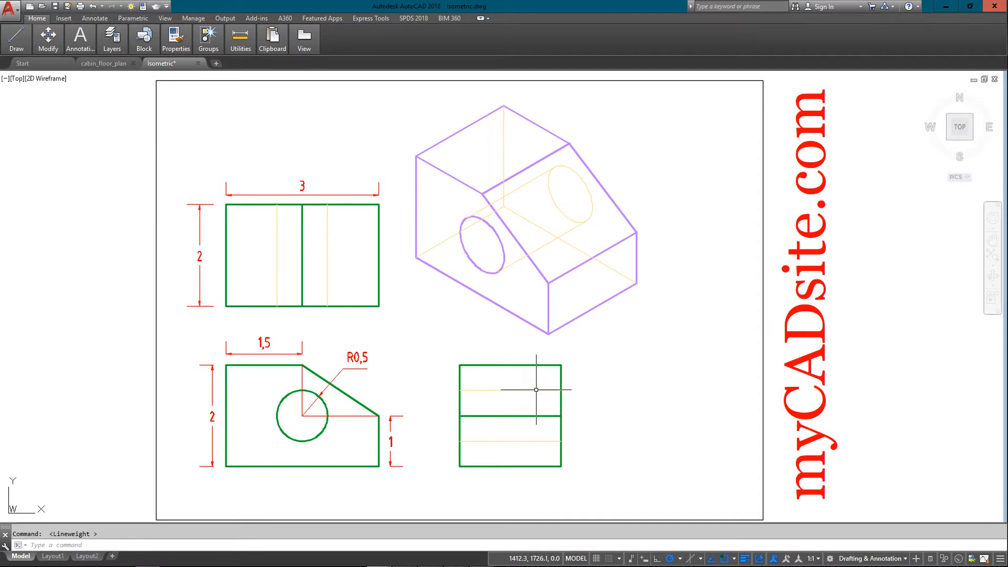
Step: Open Quick Properties for the upper hidden line and inspect its linetype scale and linetype
left_click(512, 390)
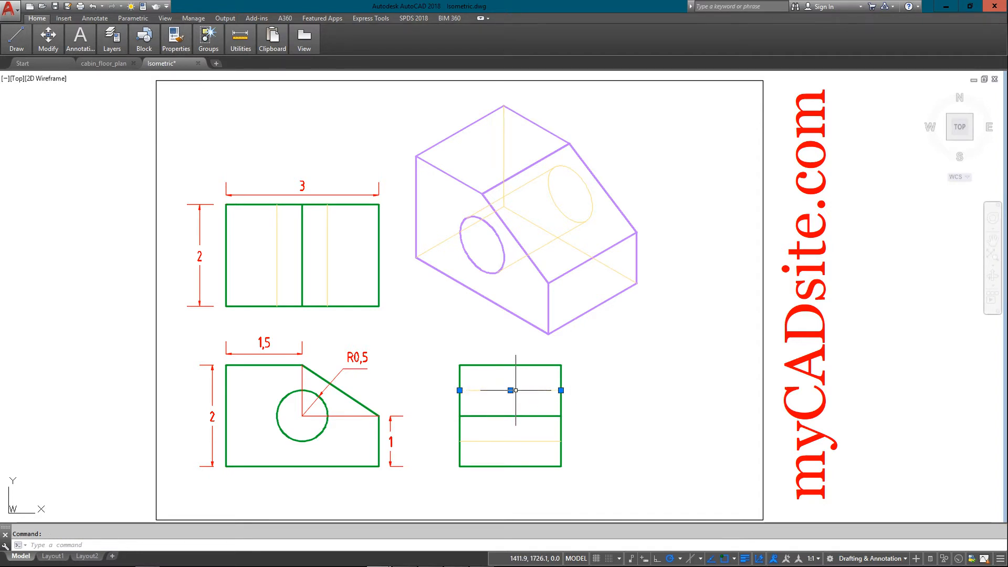
right_click(516, 390)
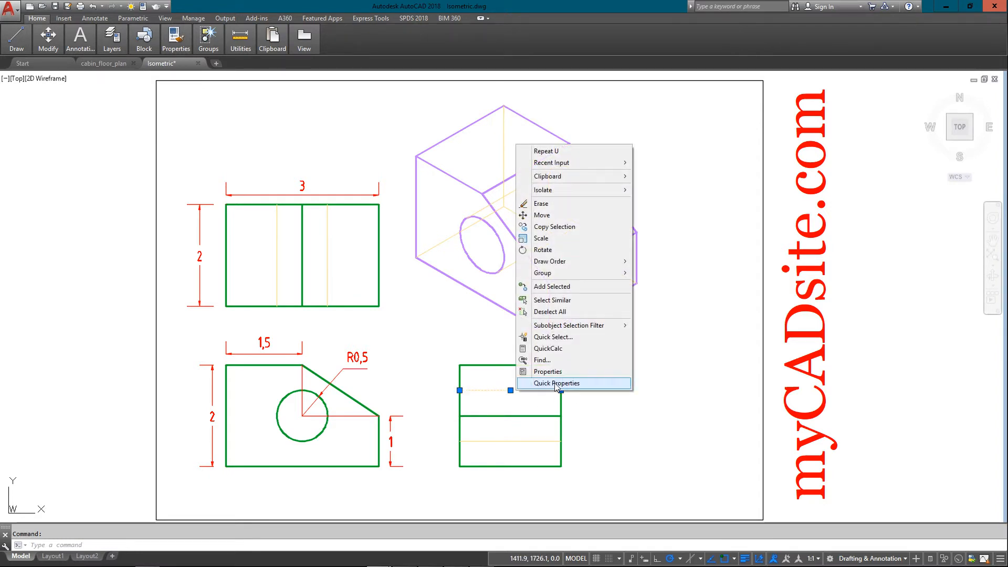
left_click(556, 383)
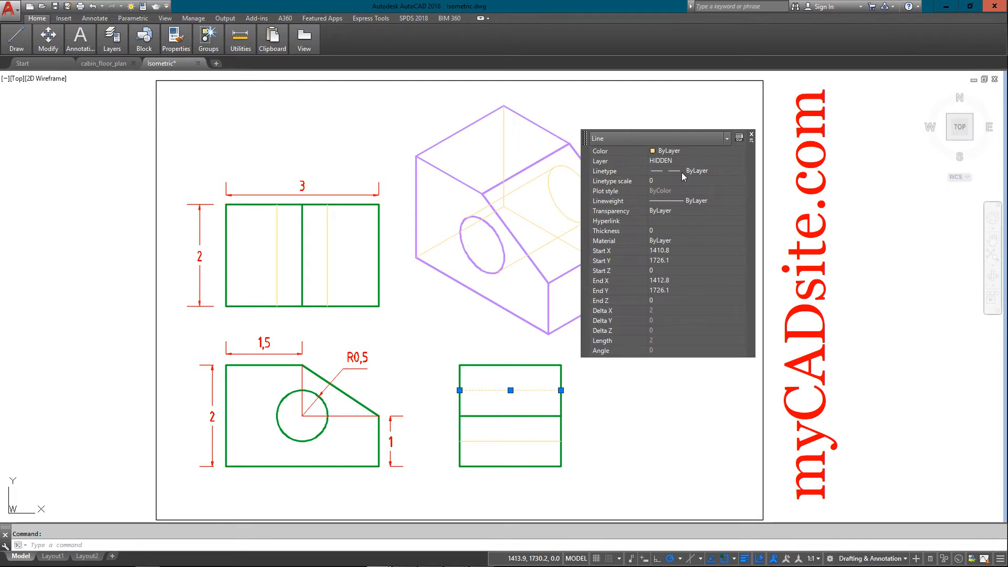
mouse_move(670, 176)
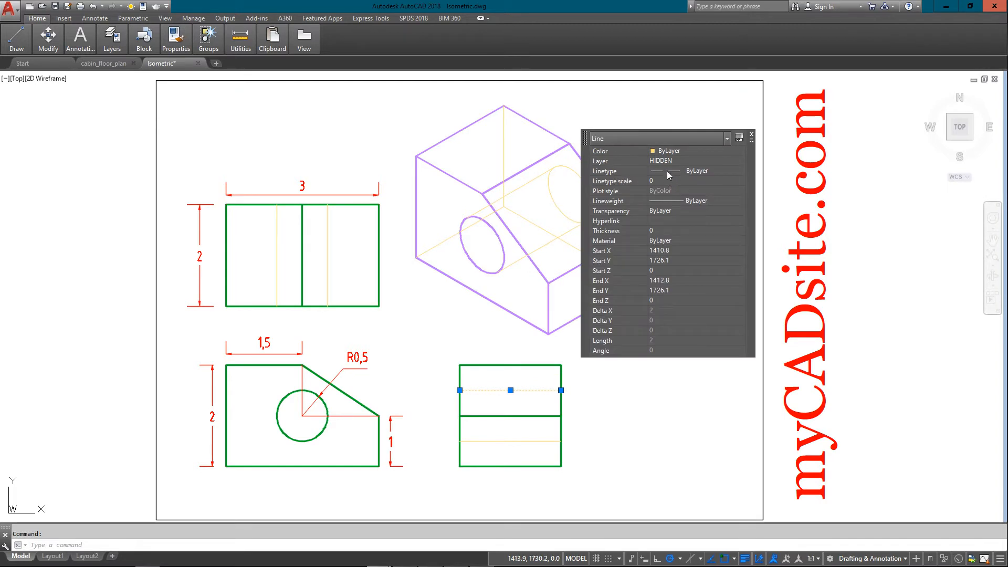
mouse_move(667, 171)
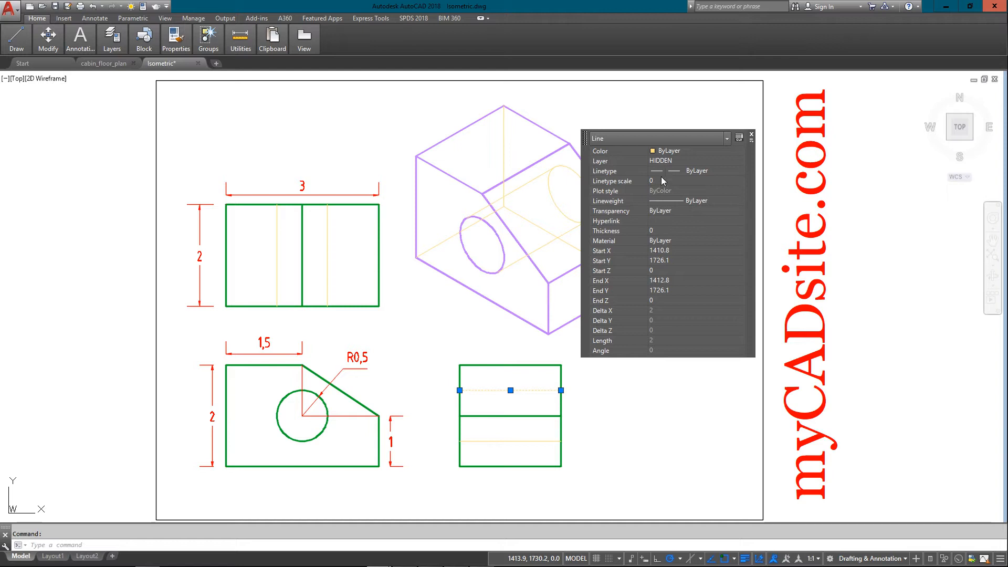
left_click(742, 170)
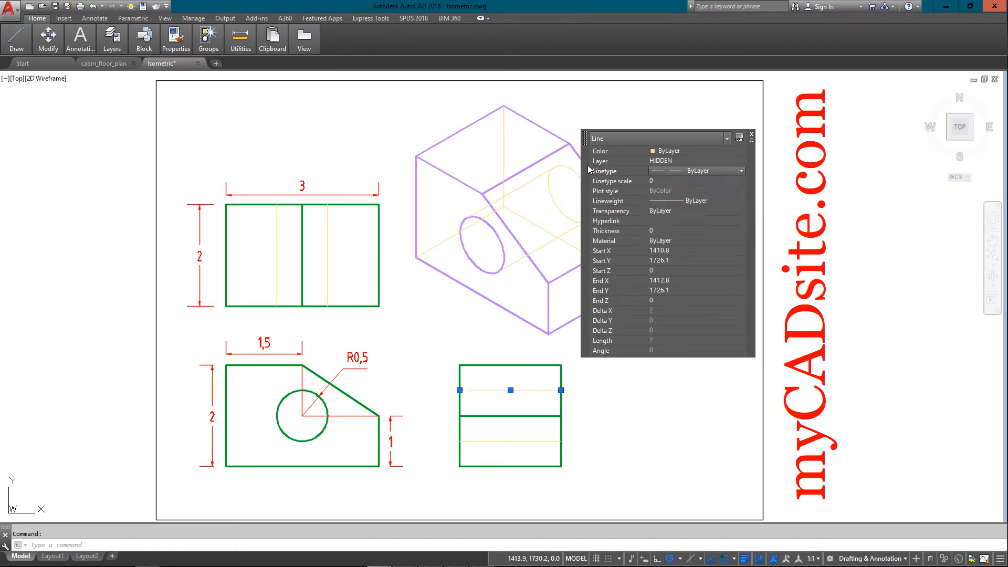
left_click(752, 138)
type("LTS")
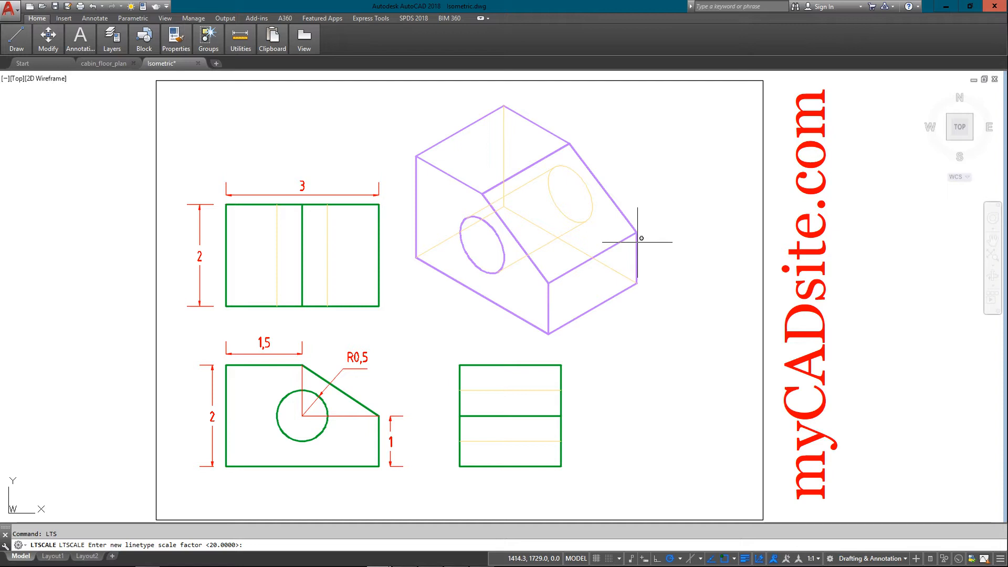
Step: Set the part drawing's global linetype scale factor to 2 with LTS
key("Enter")
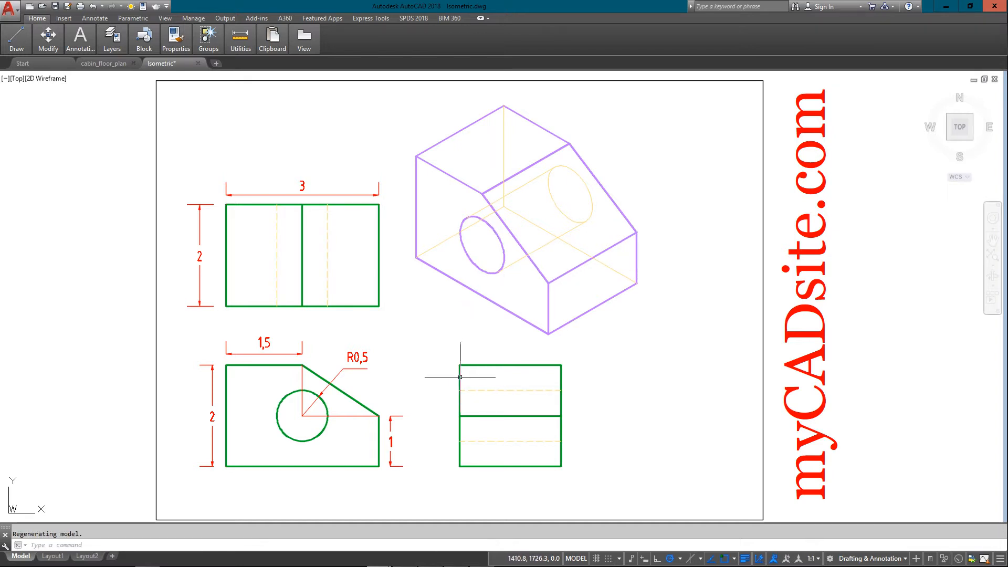
mouse_move(504, 408)
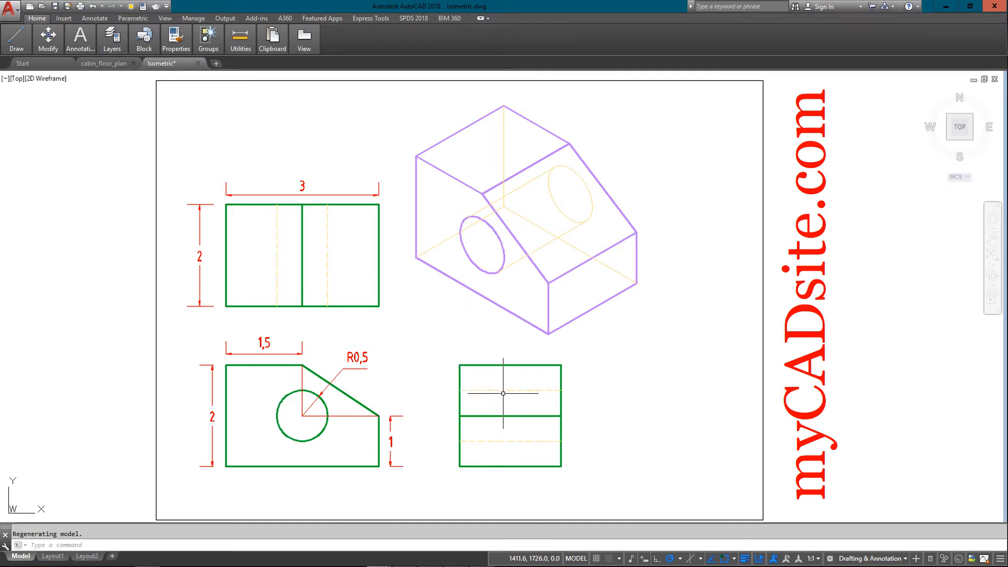
type("L")
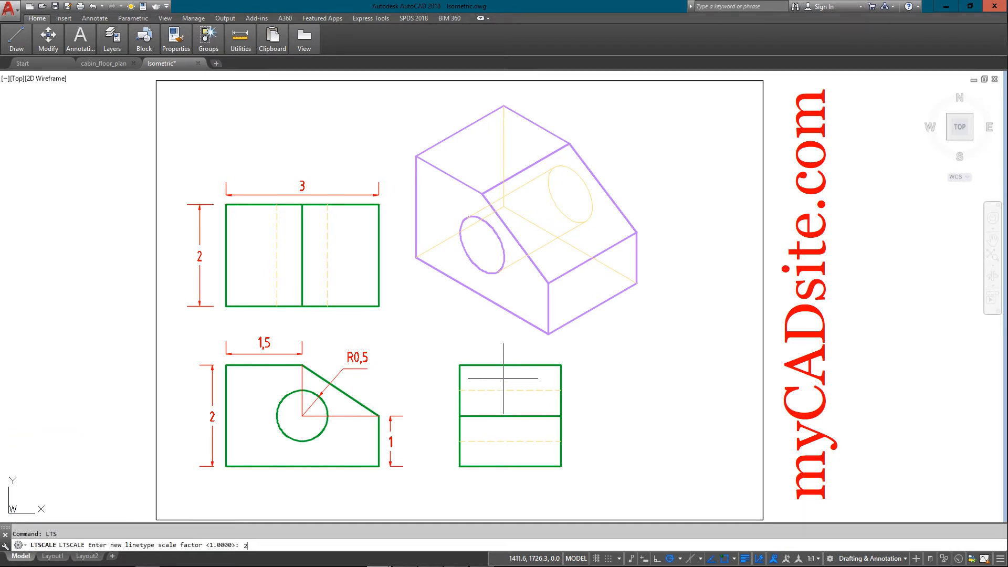
key("Enter")
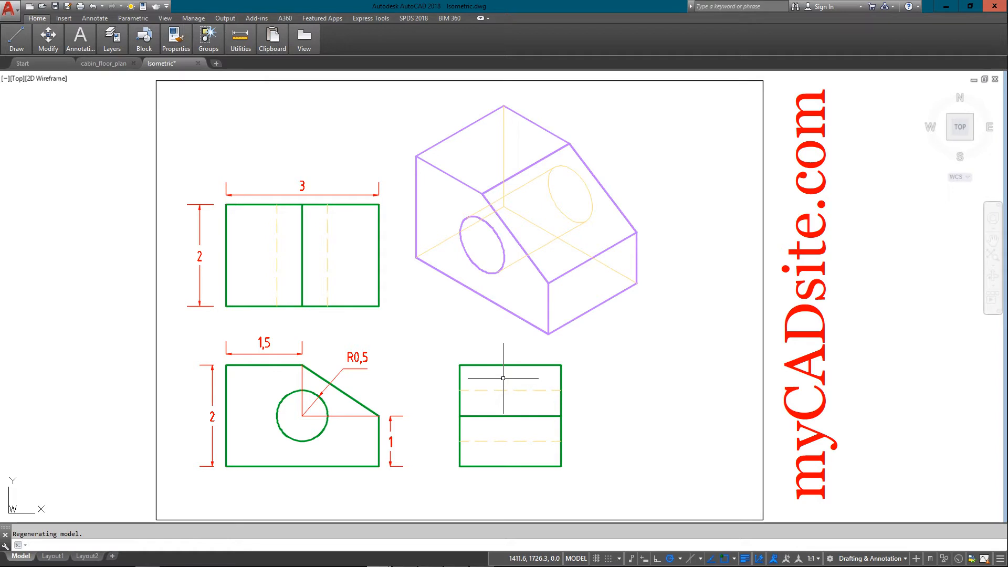
key("F5")
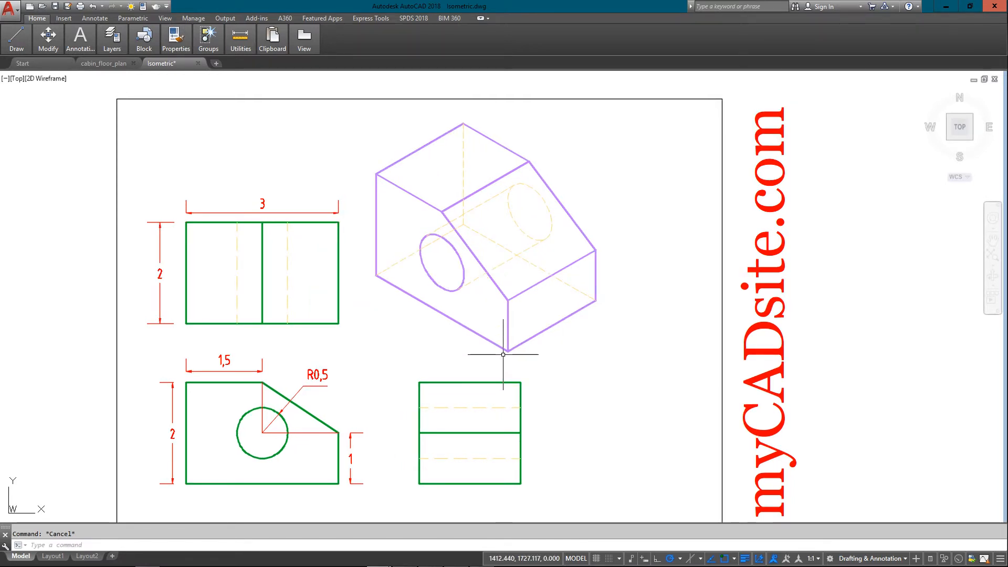
mouse_move(591, 371)
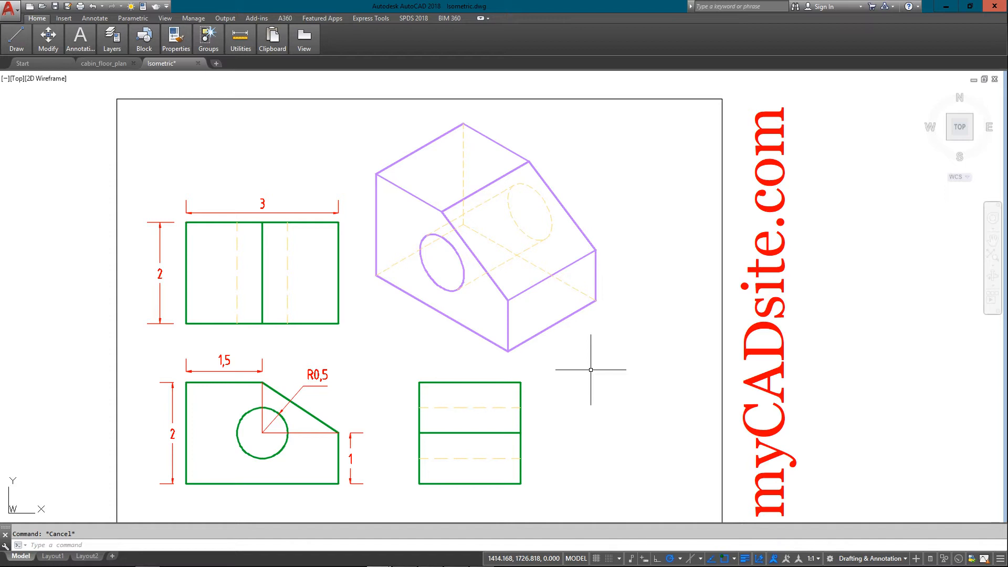
mouse_move(405, 258)
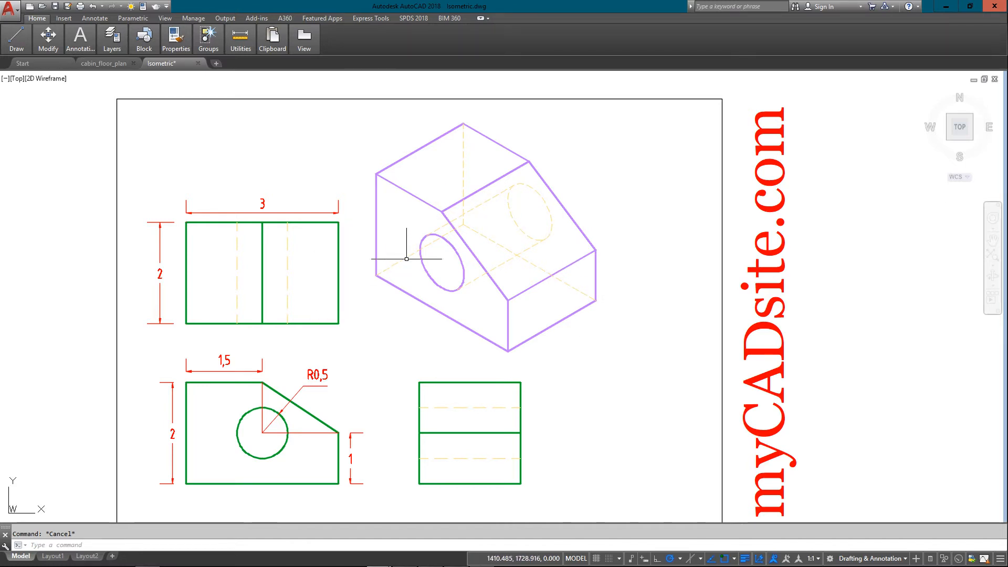
mouse_move(384, 432)
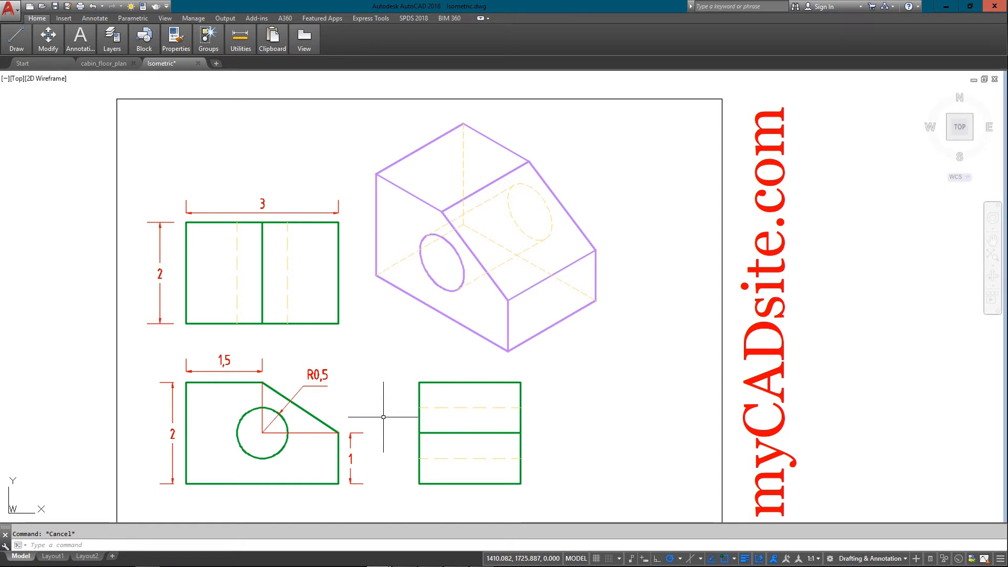
mouse_move(402, 325)
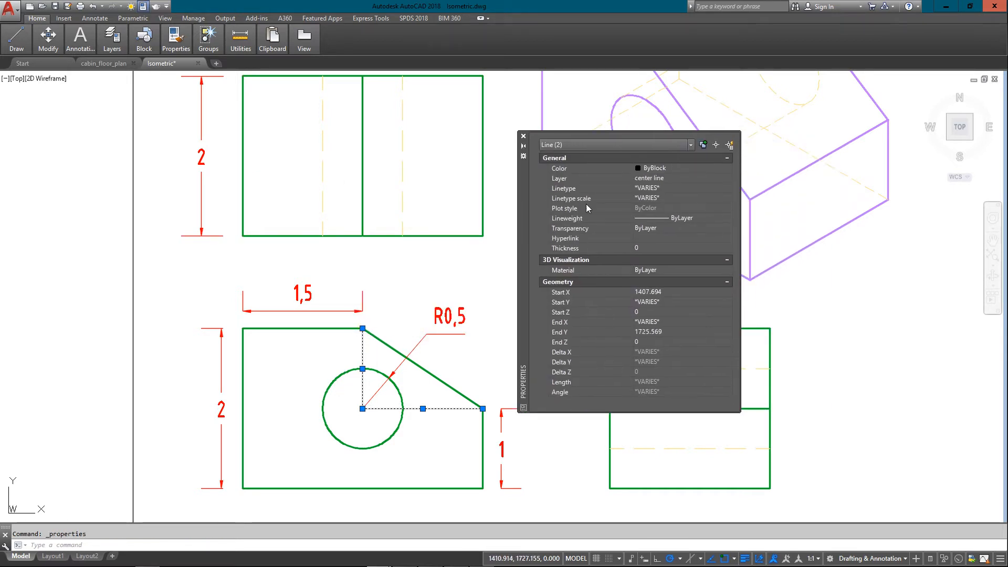
Step: Set both circle center lines to ByLayer linetype with linetype scale 0.005, then close Properties
left_click(728, 188)
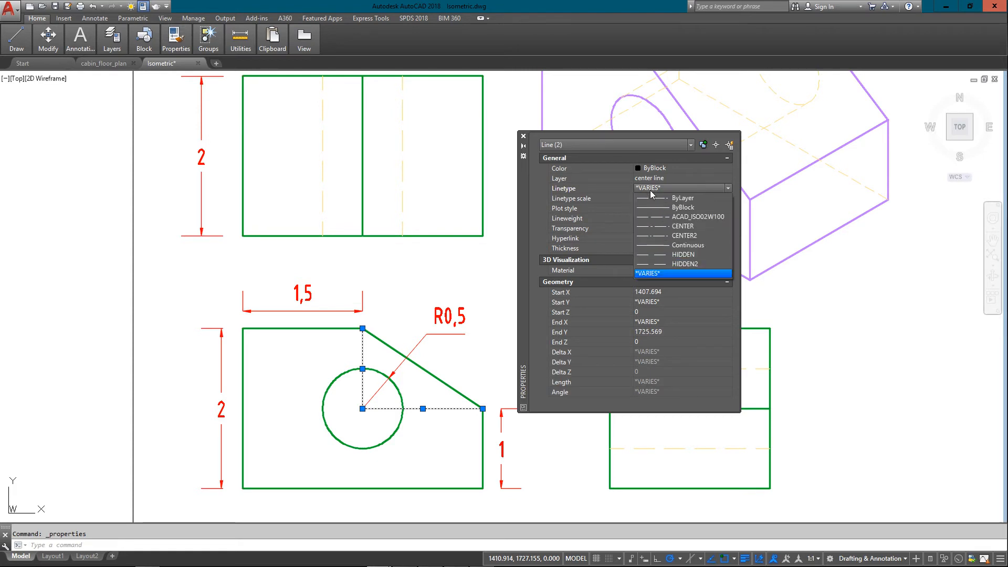
left_click(683, 198)
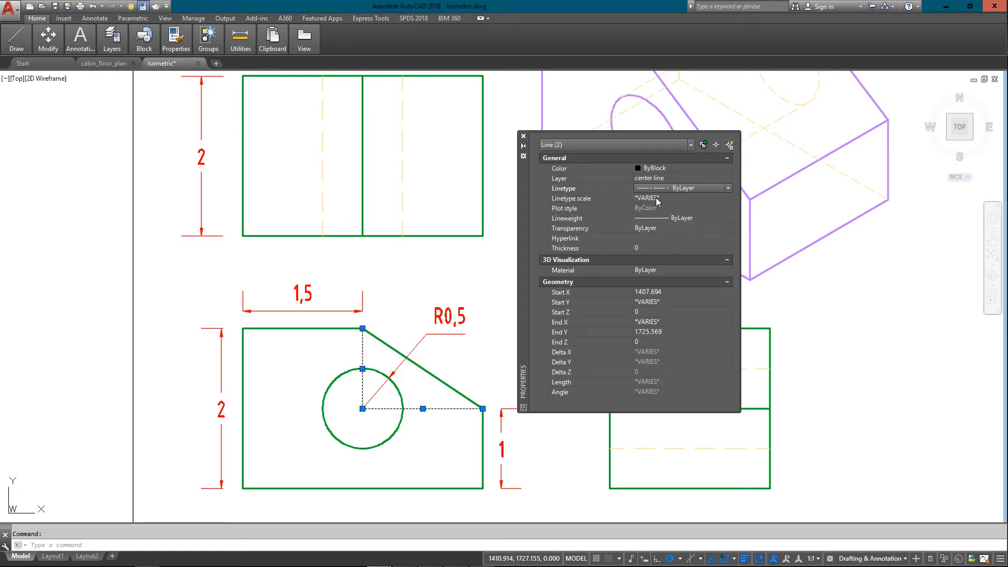
left_click(676, 198)
type("0.005")
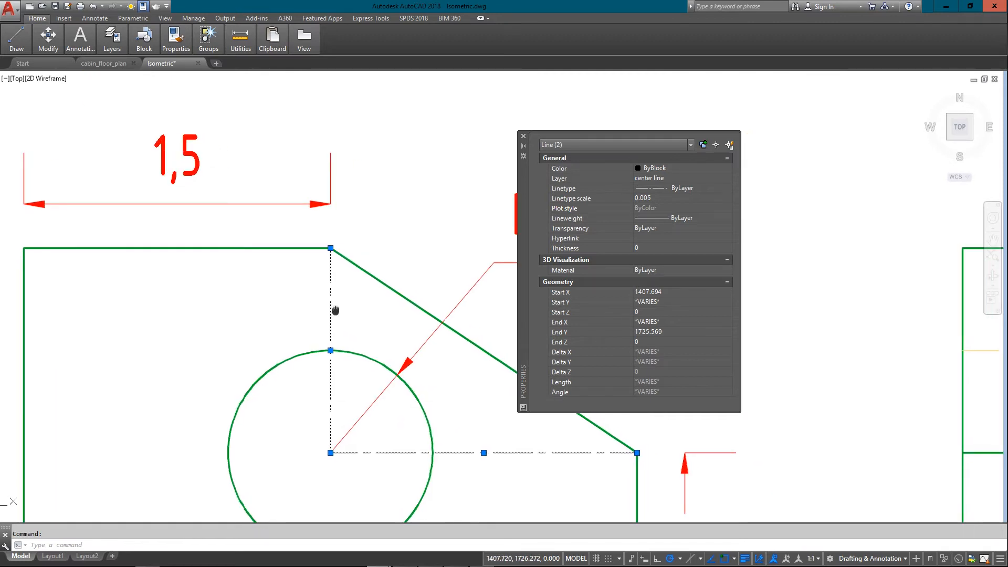
mouse_move(380, 343)
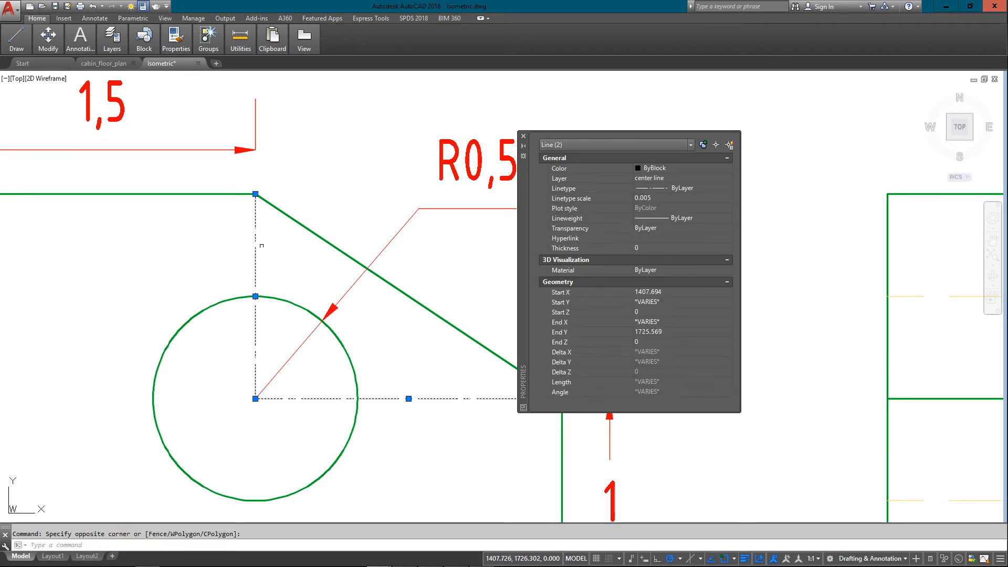
left_click(668, 198)
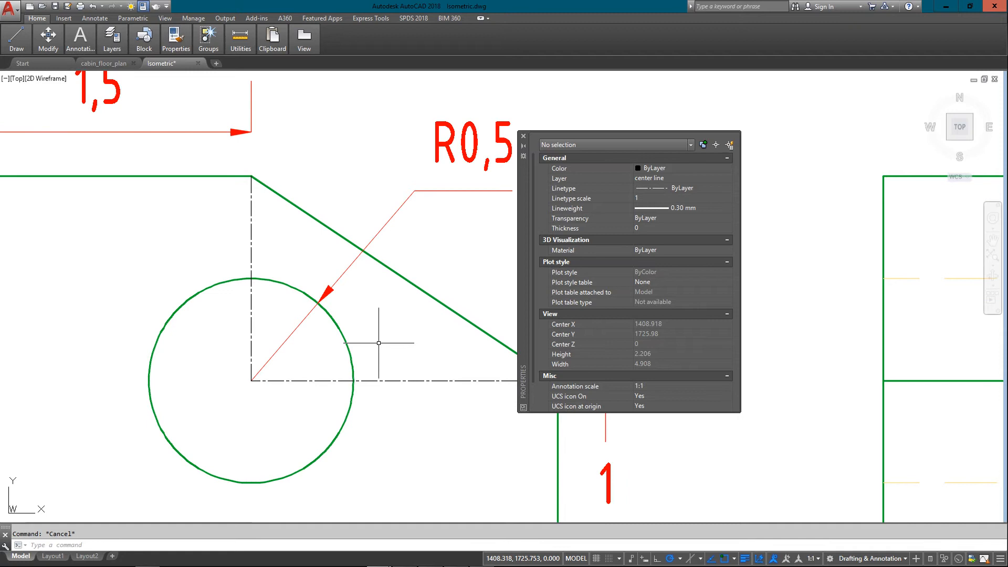
left_click(523, 136)
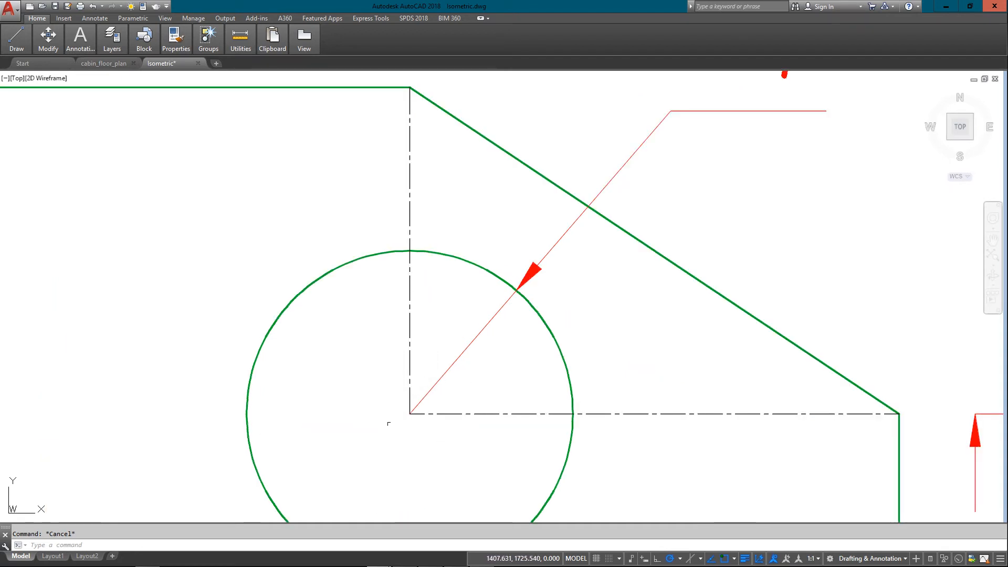
mouse_move(385, 407)
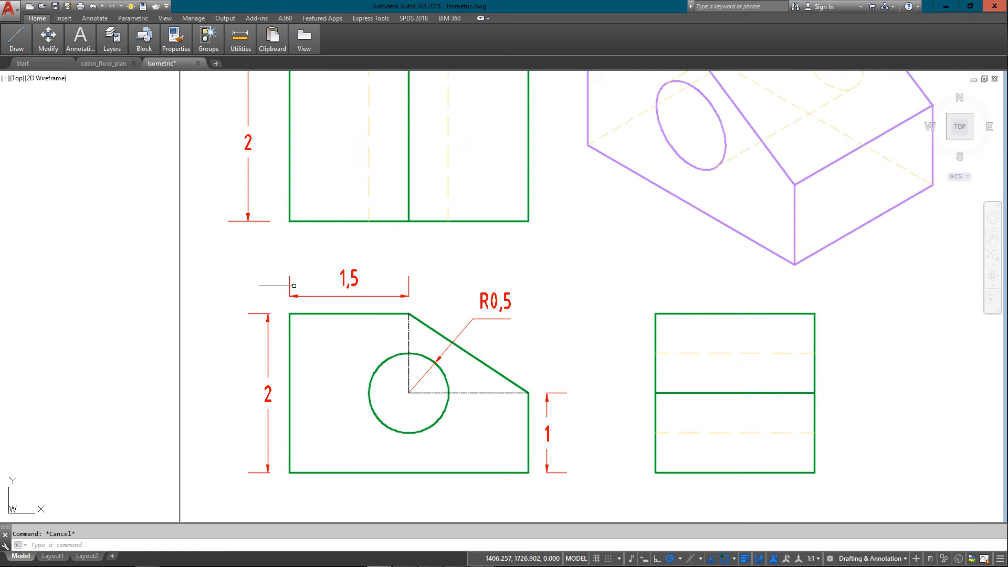
mouse_move(479, 434)
type("e")
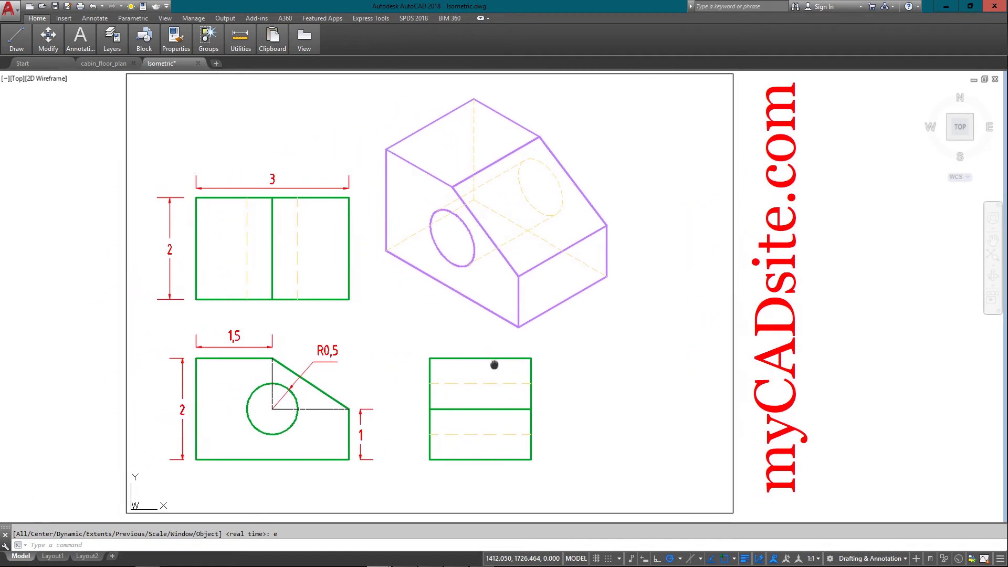
Step: Switch to the cabin_floor_plan drawing tab
left_click(103, 63)
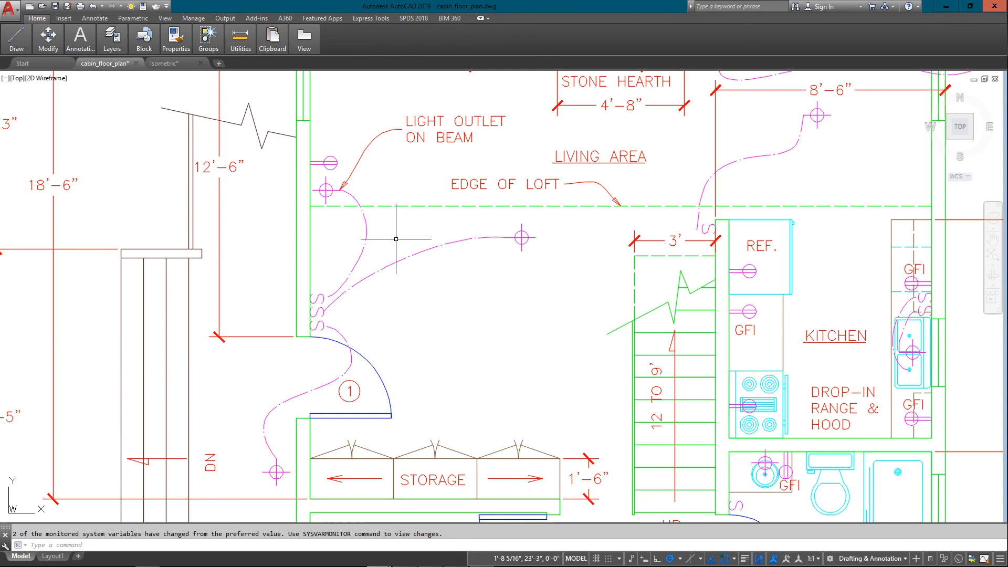
Step: Zoom in and run LTSCALE twice, ending with a global linetype scale of 2
scroll("down", 3)
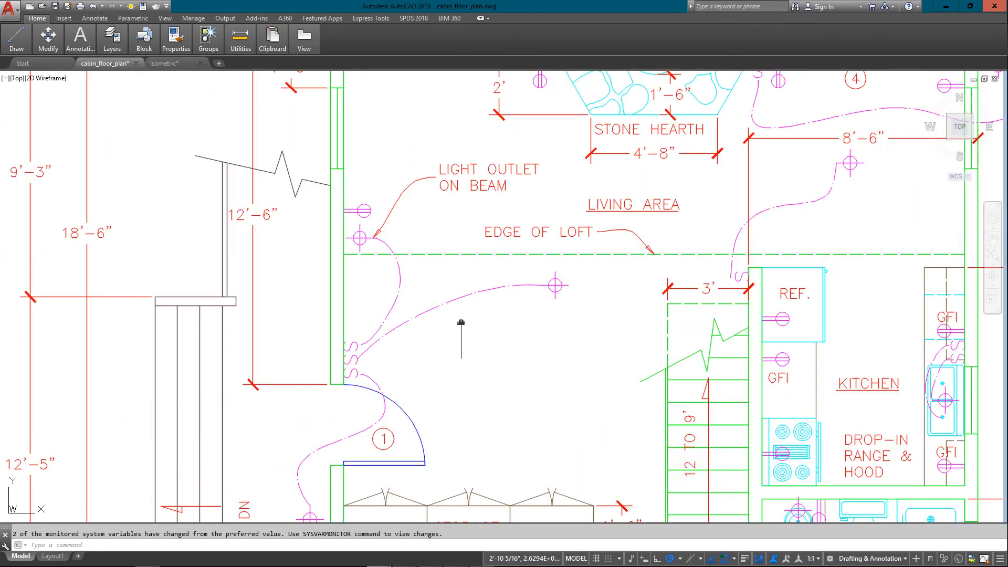
scroll("down", 3)
type("LTS")
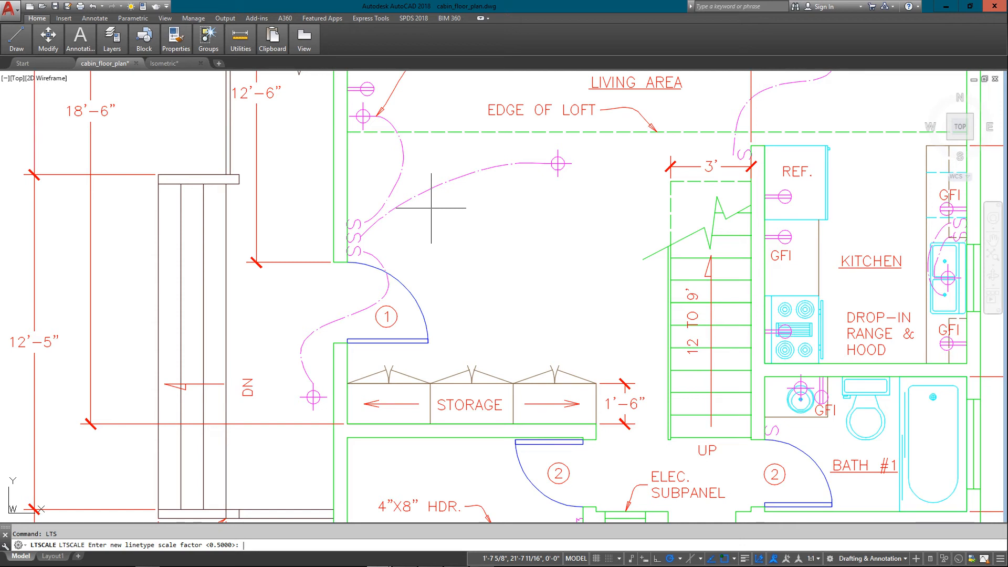
mouse_move(431, 173)
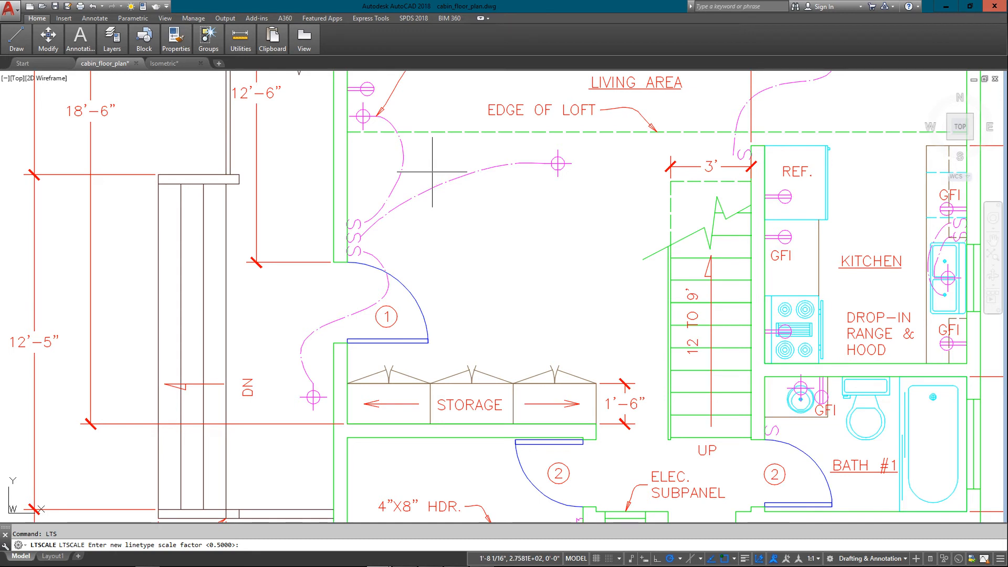
mouse_move(442, 217)
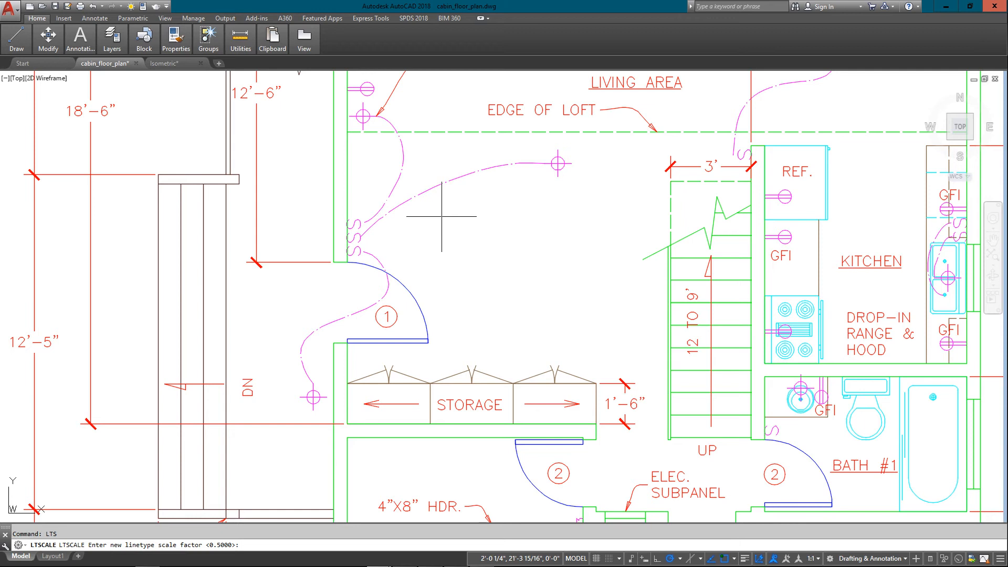
key("Enter")
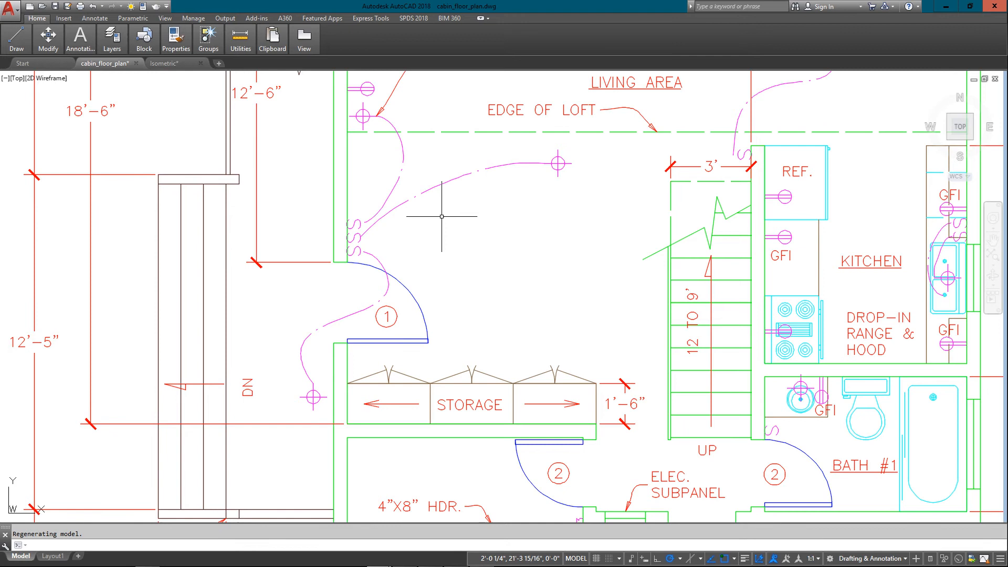
mouse_move(419, 182)
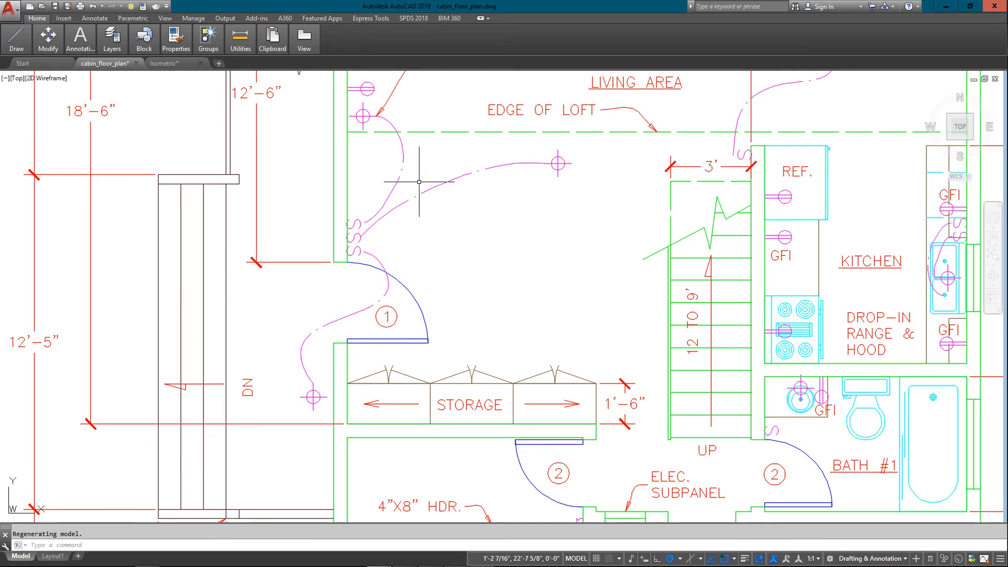
mouse_move(444, 204)
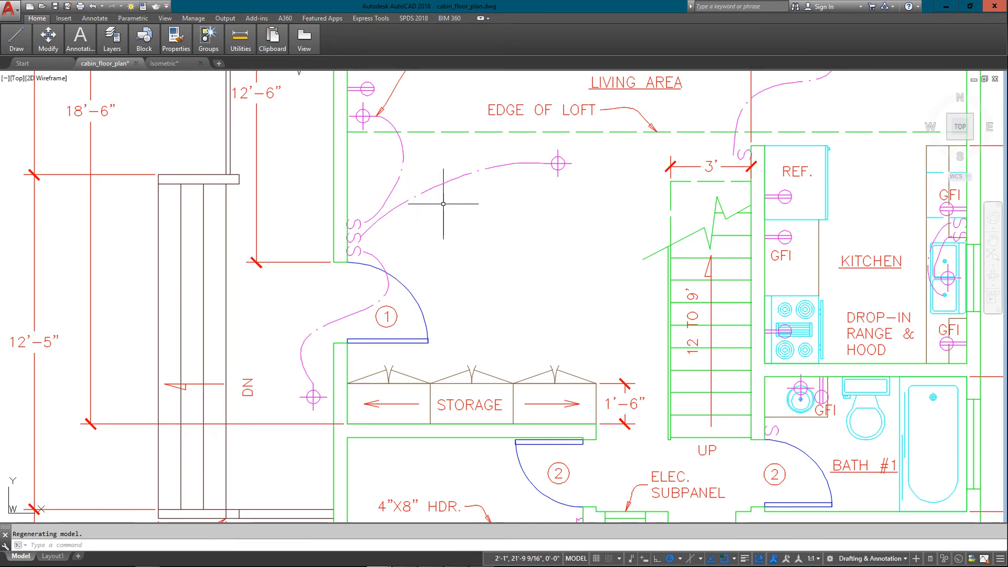
type("LTSCALE")
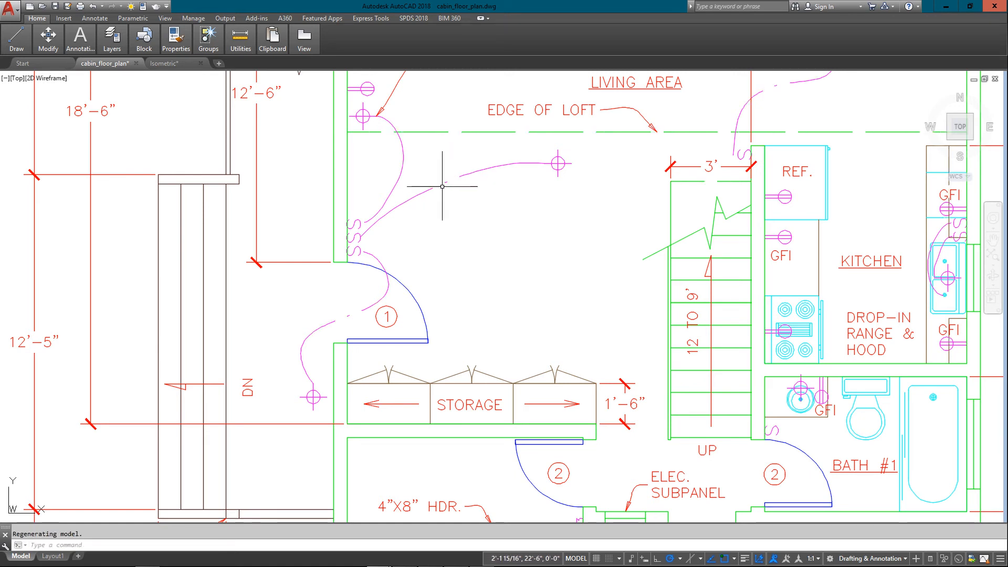
mouse_move(431, 188)
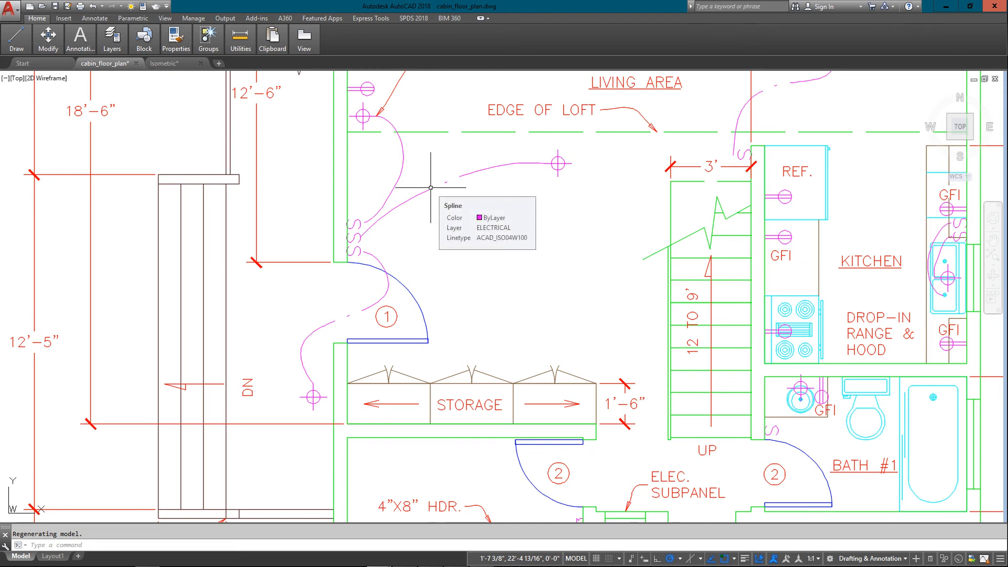
type("LTSCALE Enter new linetype scale factor <2.0000>:")
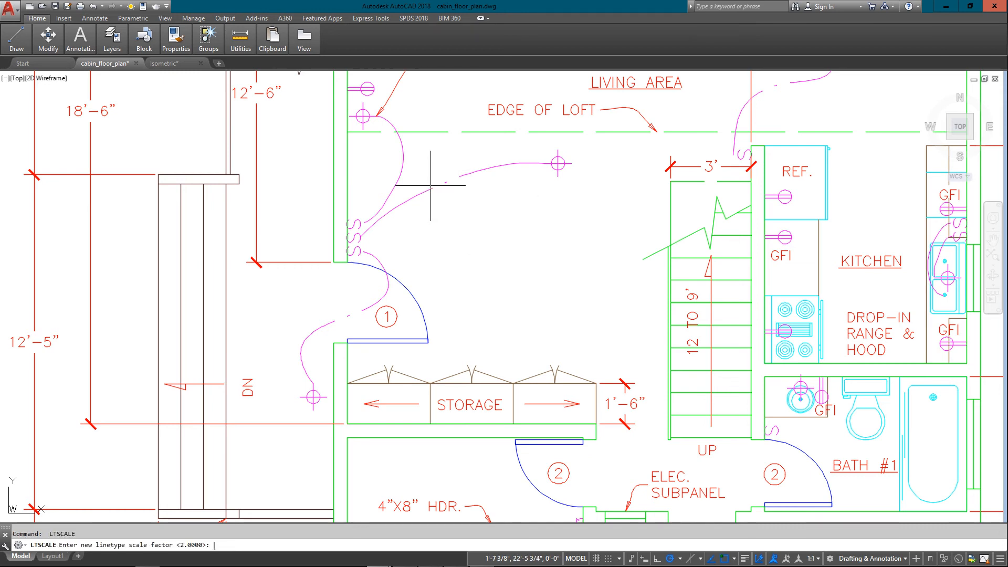
key("Enter")
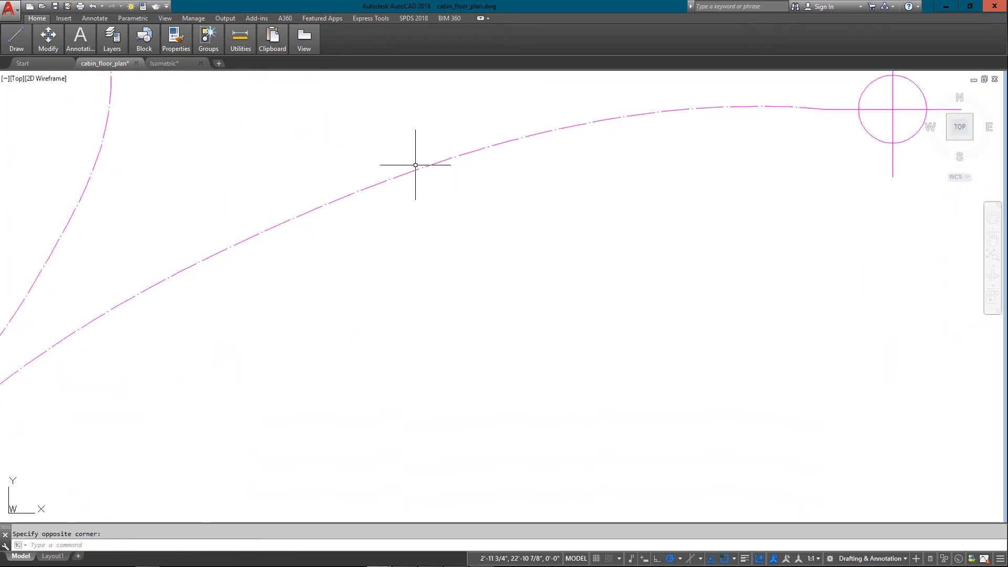
mouse_move(420, 171)
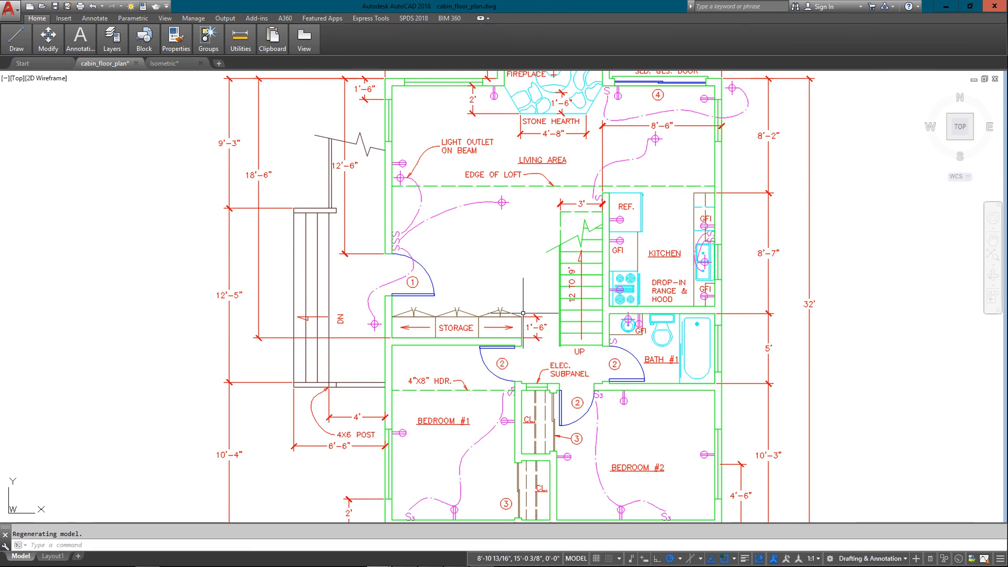
mouse_move(450, 288)
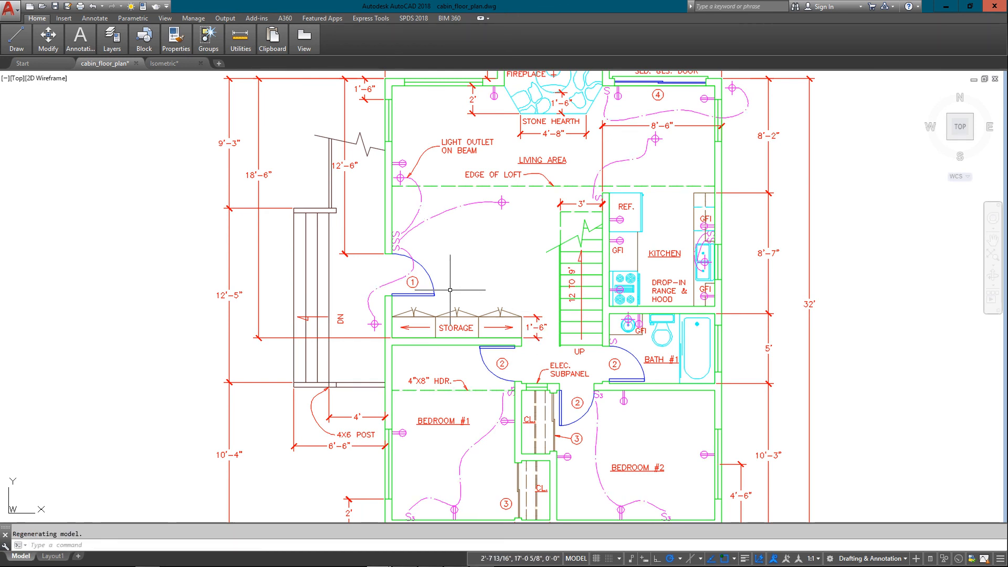
mouse_move(521, 258)
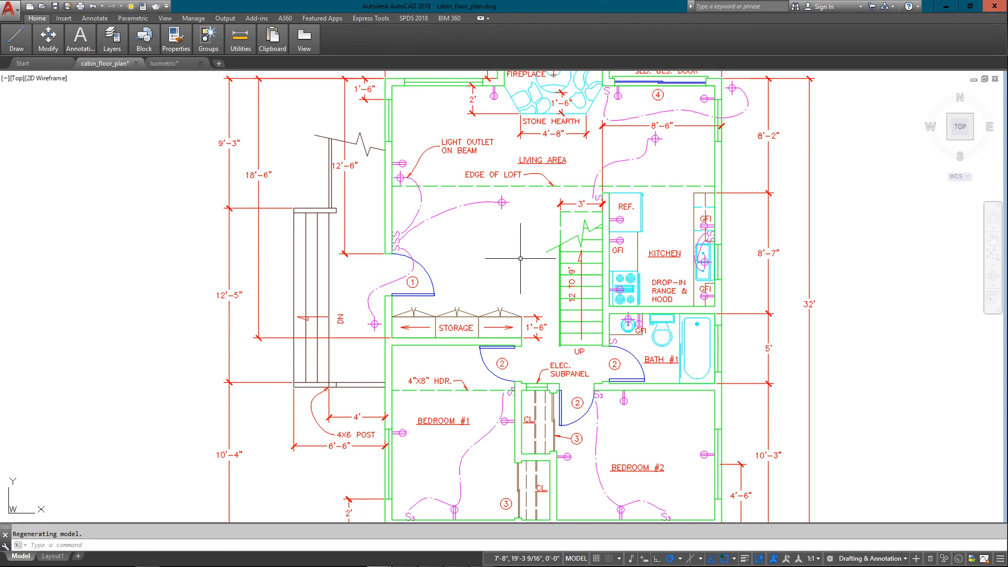
Step: Return to the Isometric part drawing tab
left_click(164, 63)
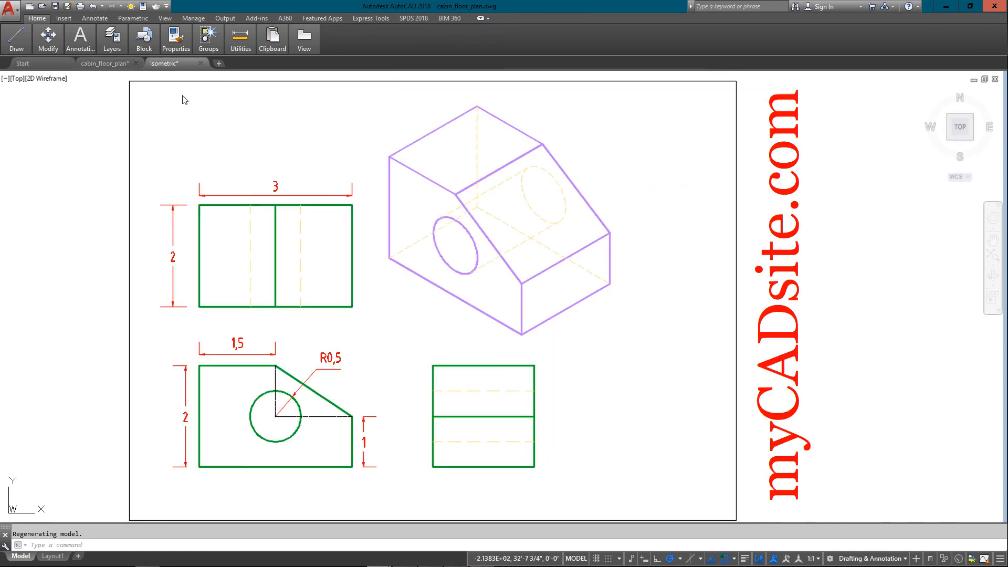